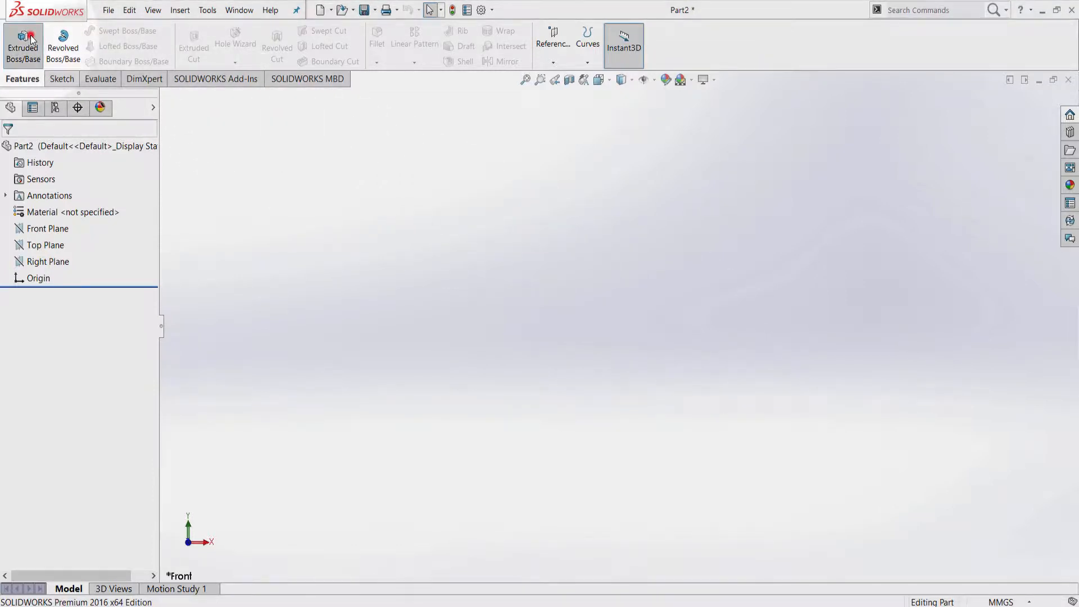
Step: Start an extruded boss on the Front Plane with a 10 × 10 mm center rectangle at the origin
click(22, 45)
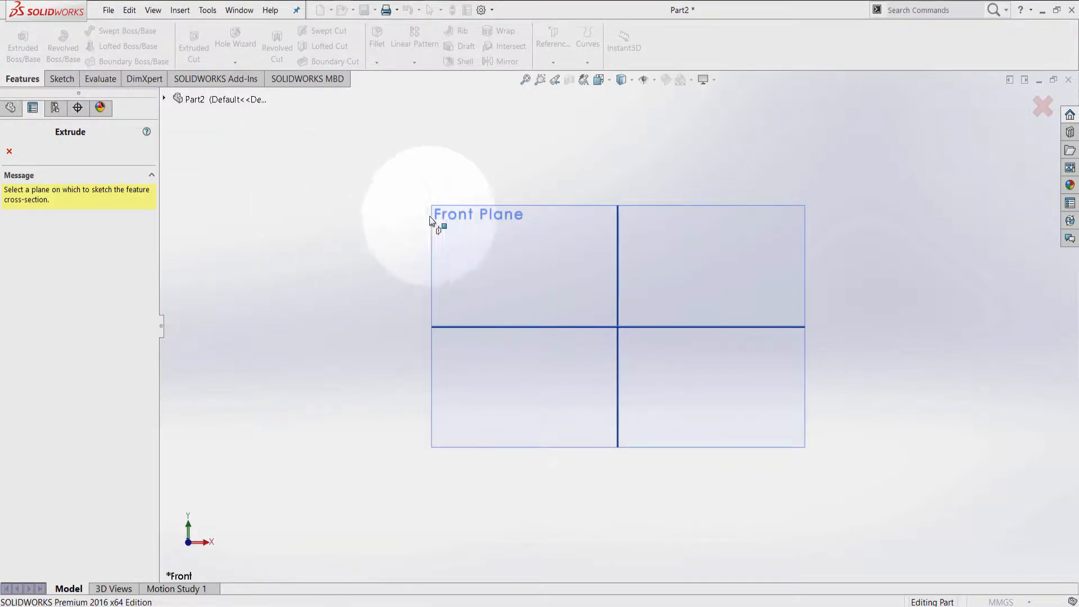
click(478, 213)
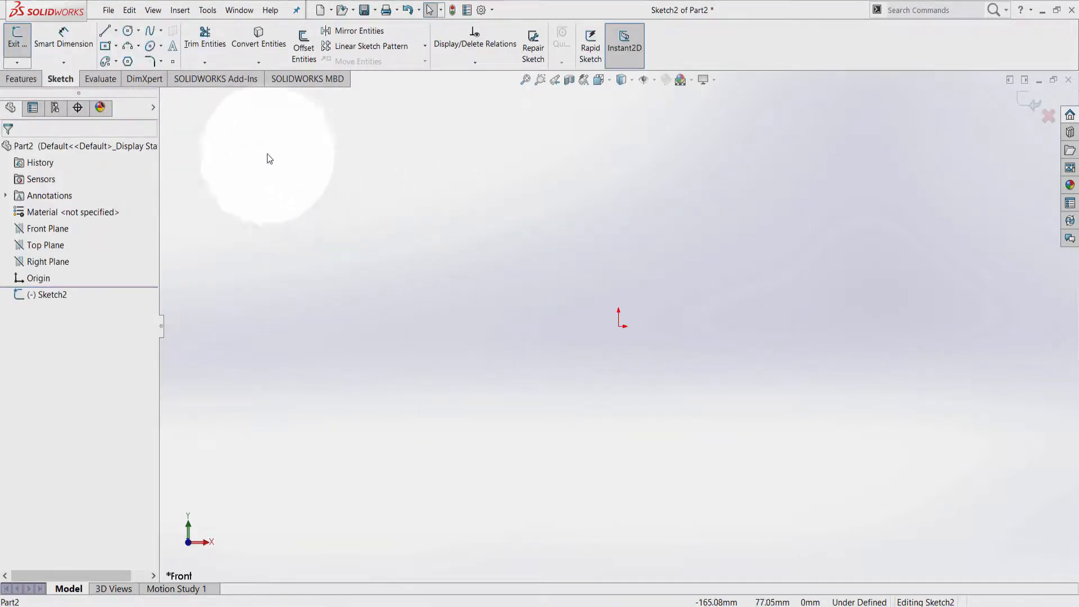
mouse_move(105, 47)
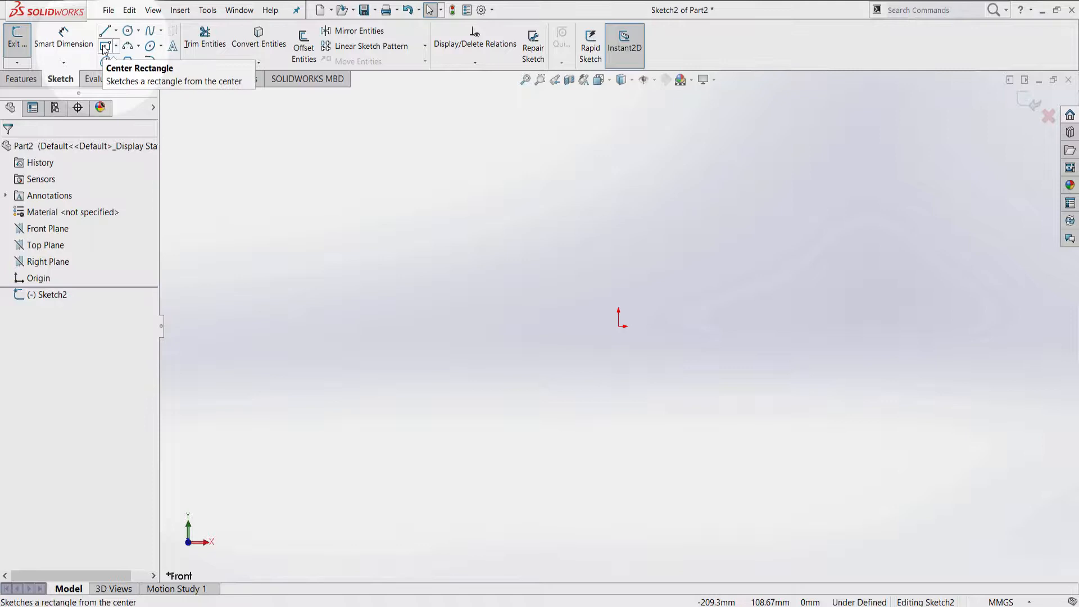
click(103, 47)
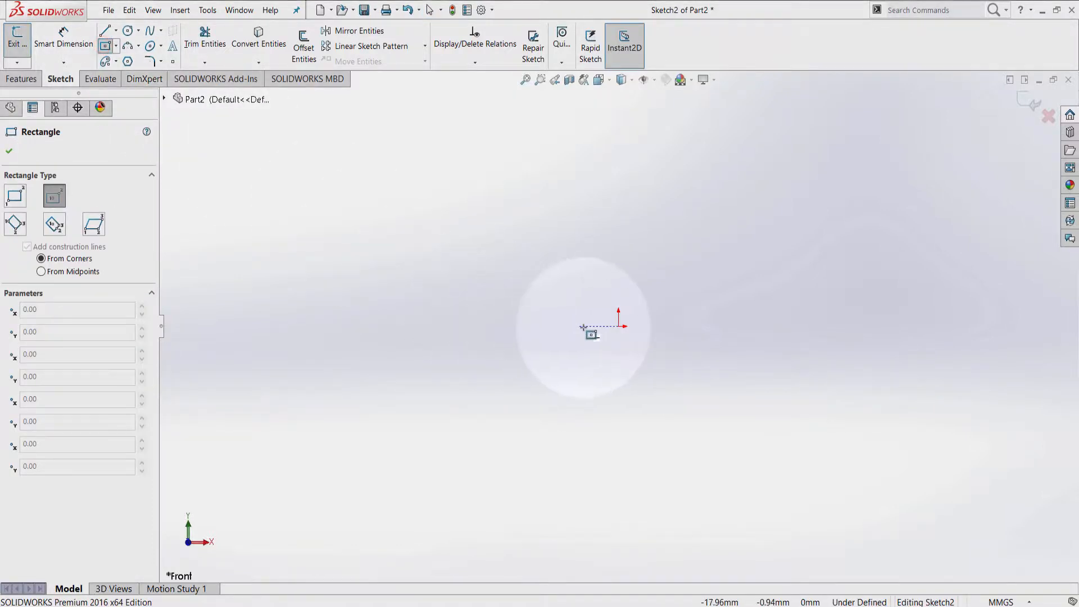
drag(619, 327, 730, 180)
text(10)
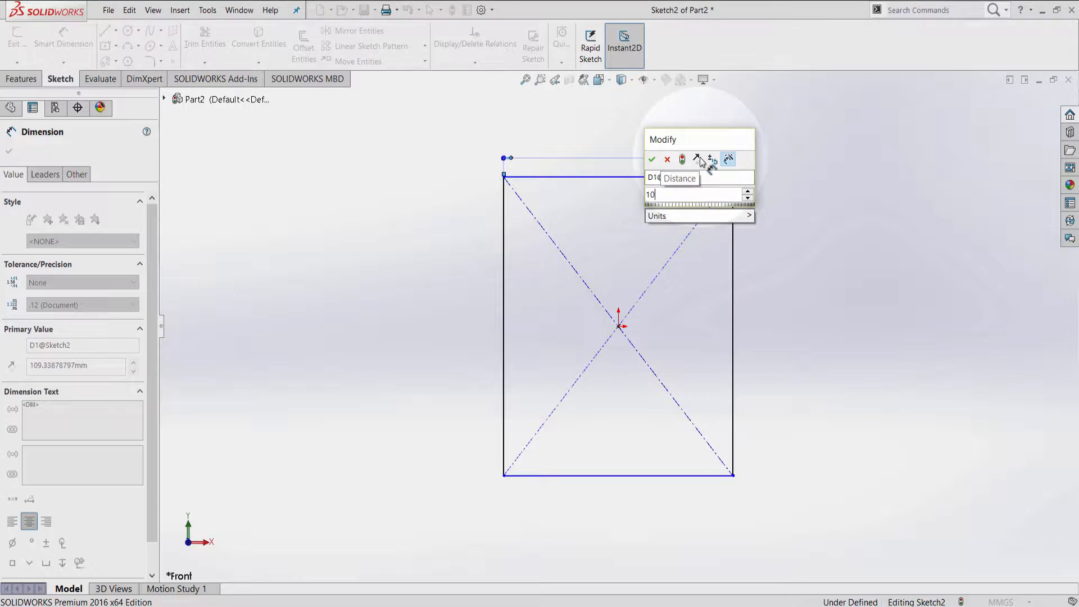
click(653, 160)
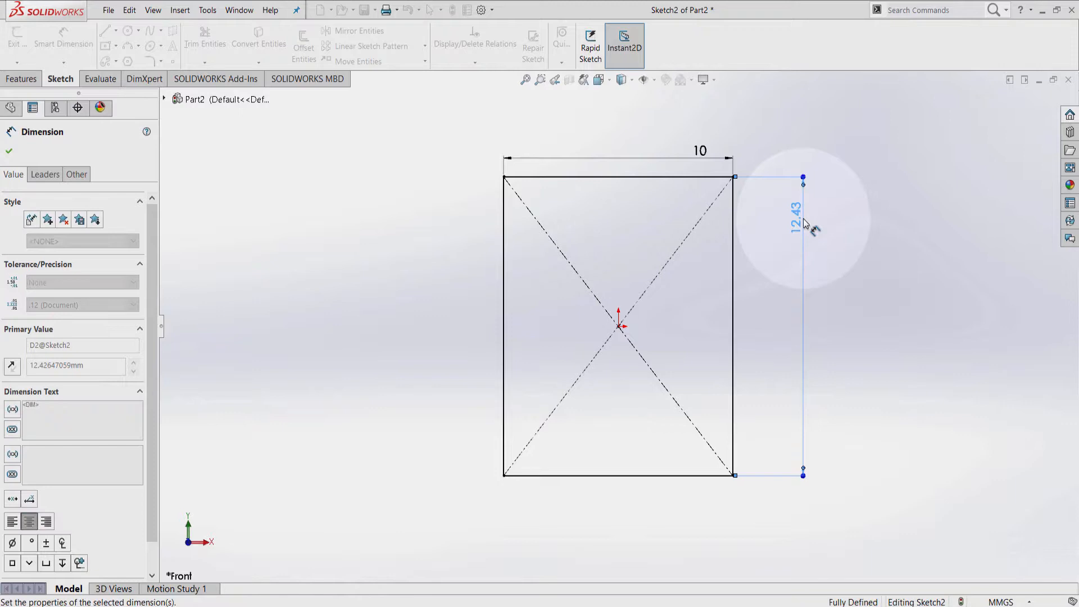
text(10.00mm)
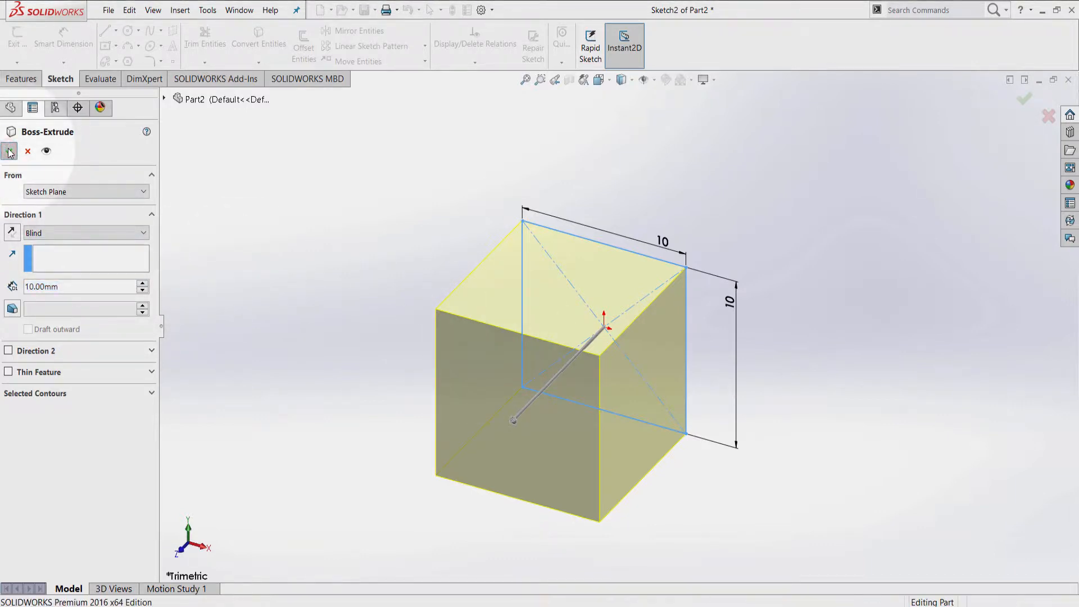
Step: Confirm the 10 mm blind extrusion, producing the cube Boss-Extrude2
click(10, 151)
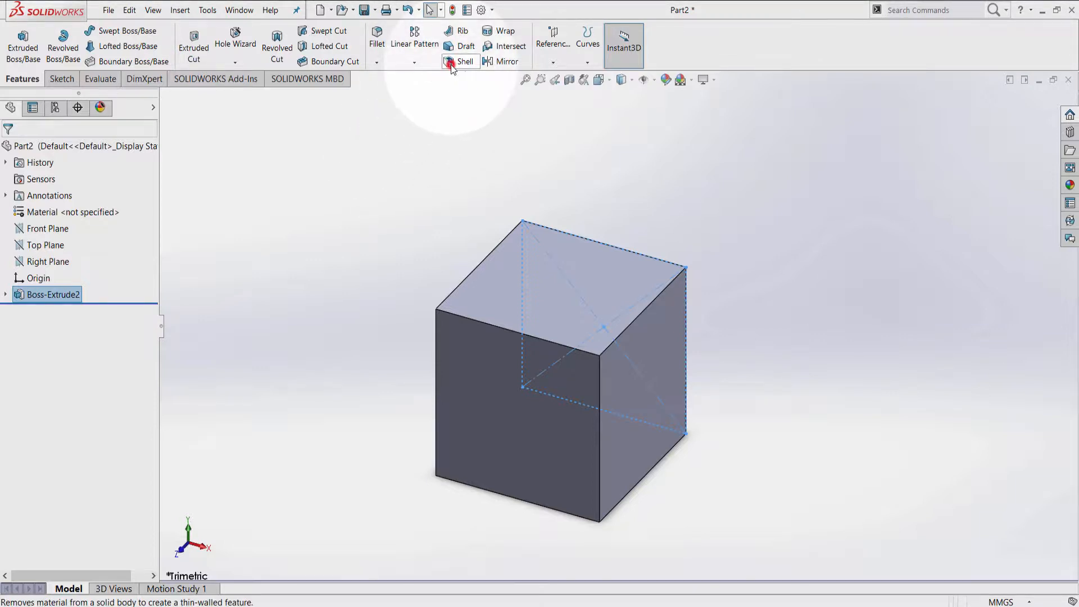
Step: Add Shell2 with 1 mm walls growing inward and no faces removed
click(461, 61)
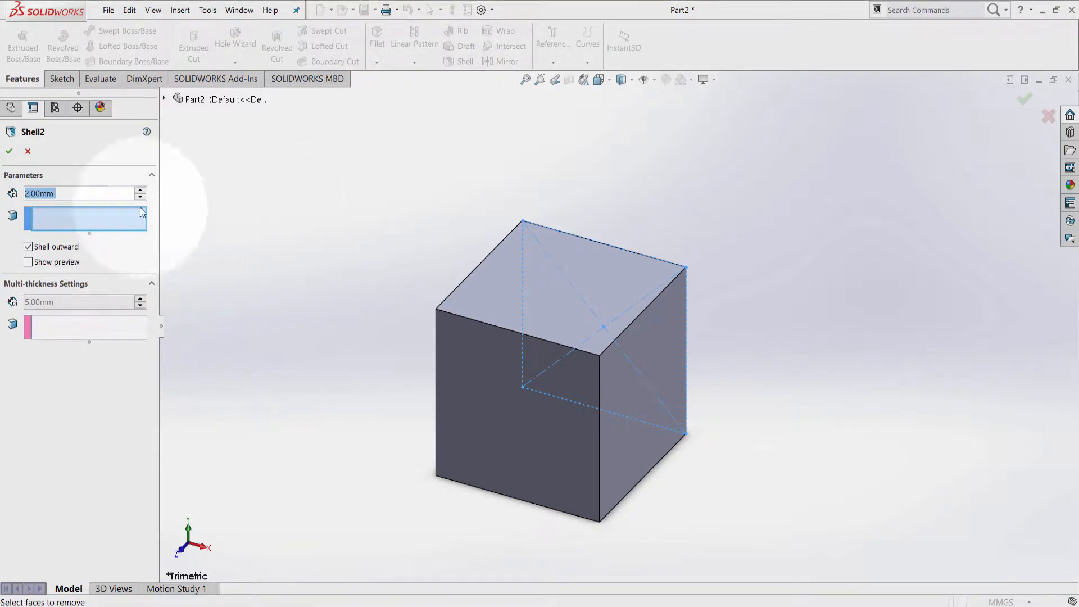
text(1)
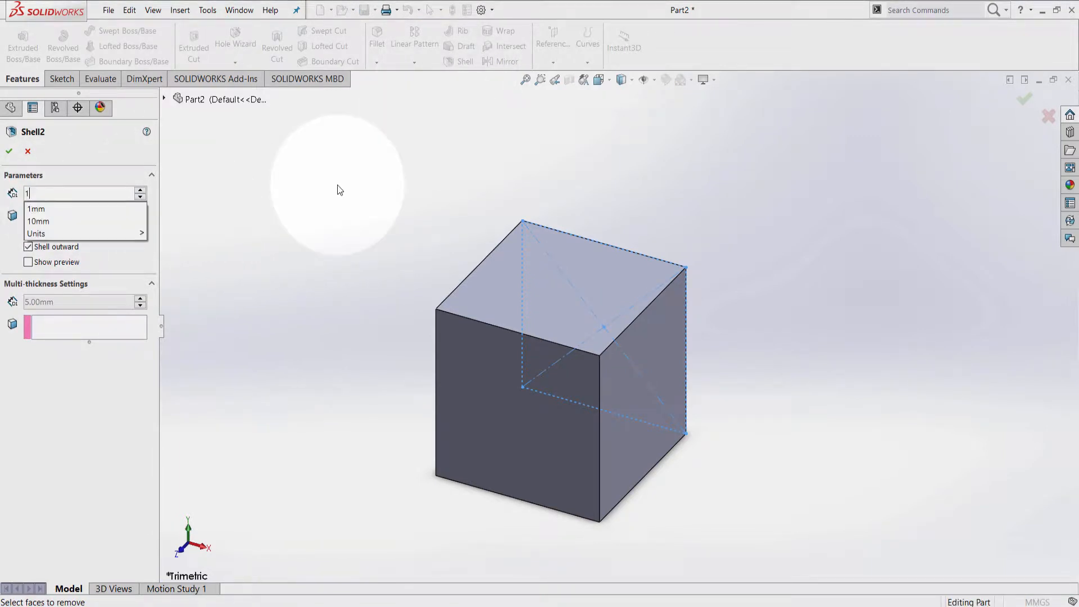
click(36, 209)
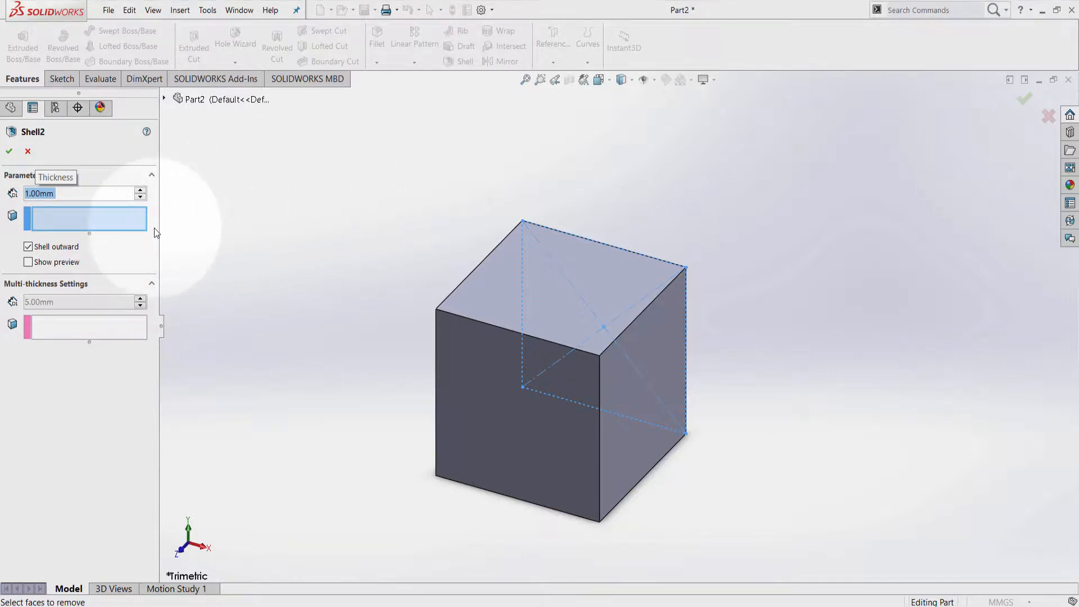
click(28, 247)
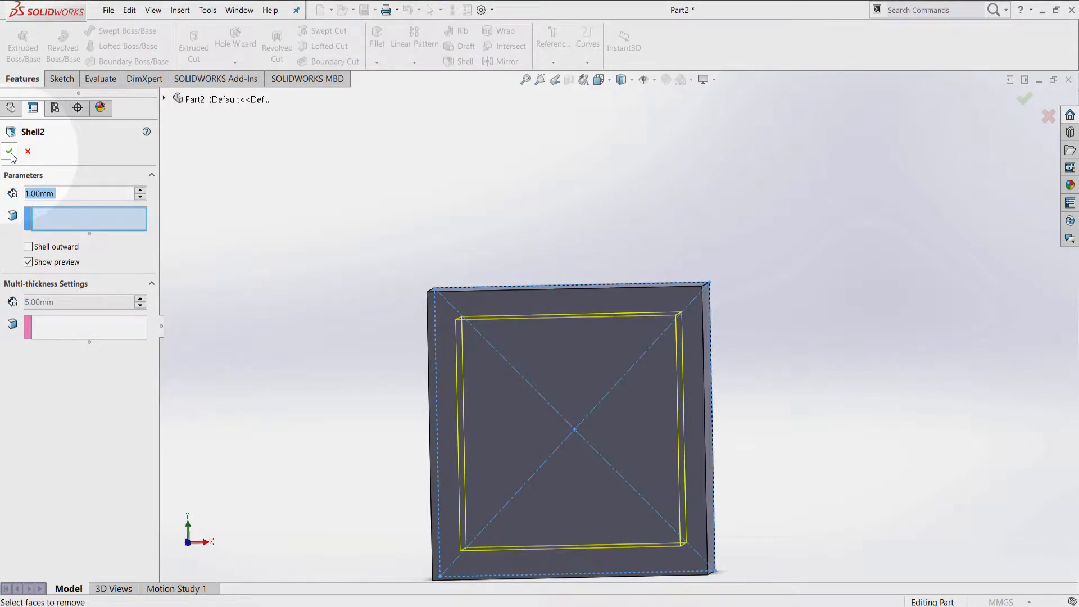
click(9, 151)
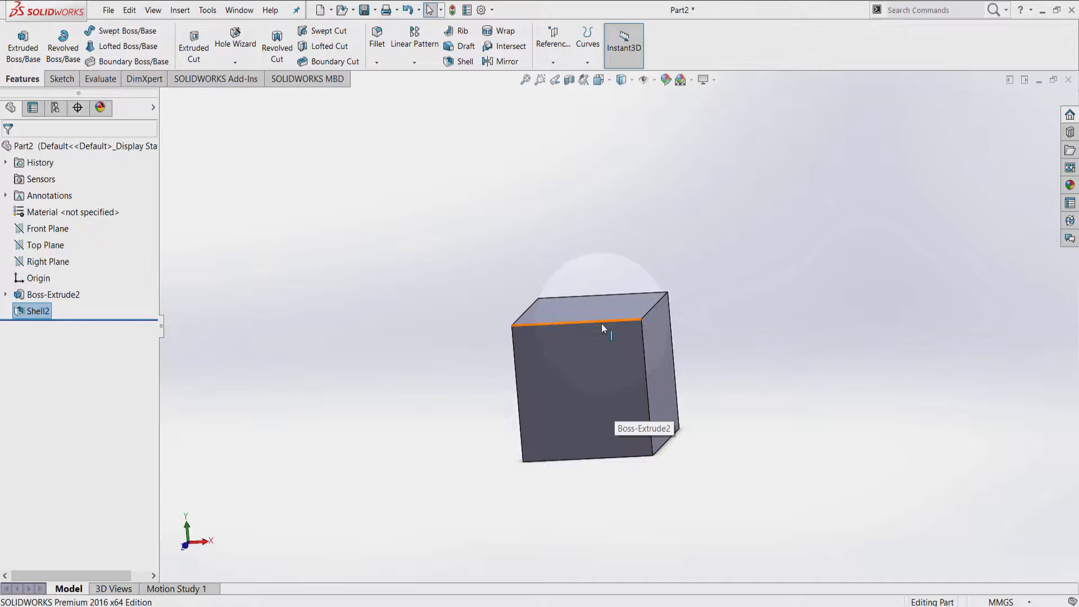
Step: Switch the display to wireframe and orbit to reveal the hollow interior walls
click(588, 369)
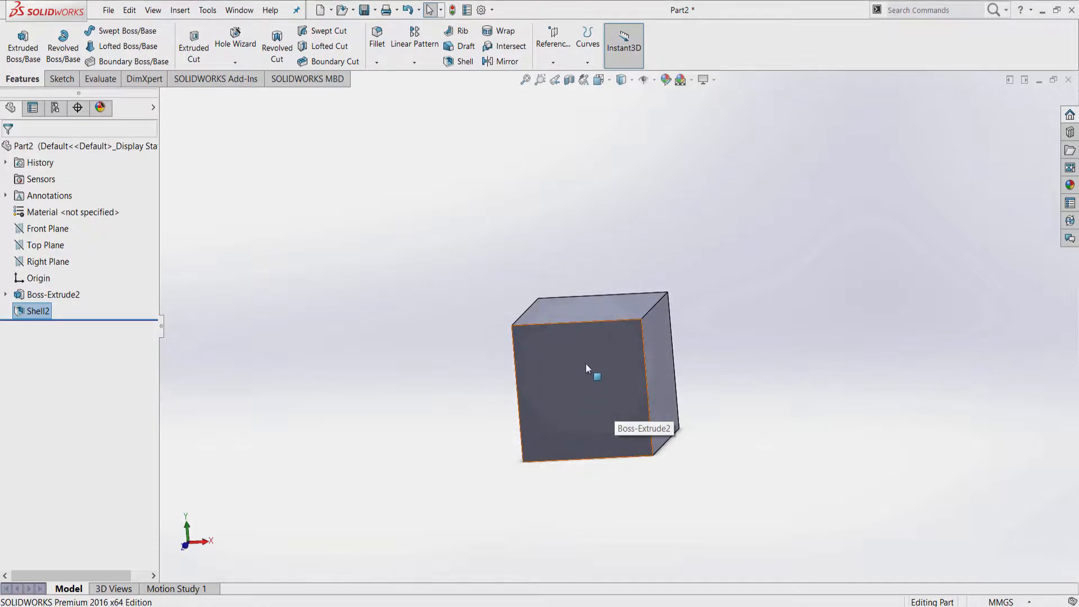
mouse_move(597, 390)
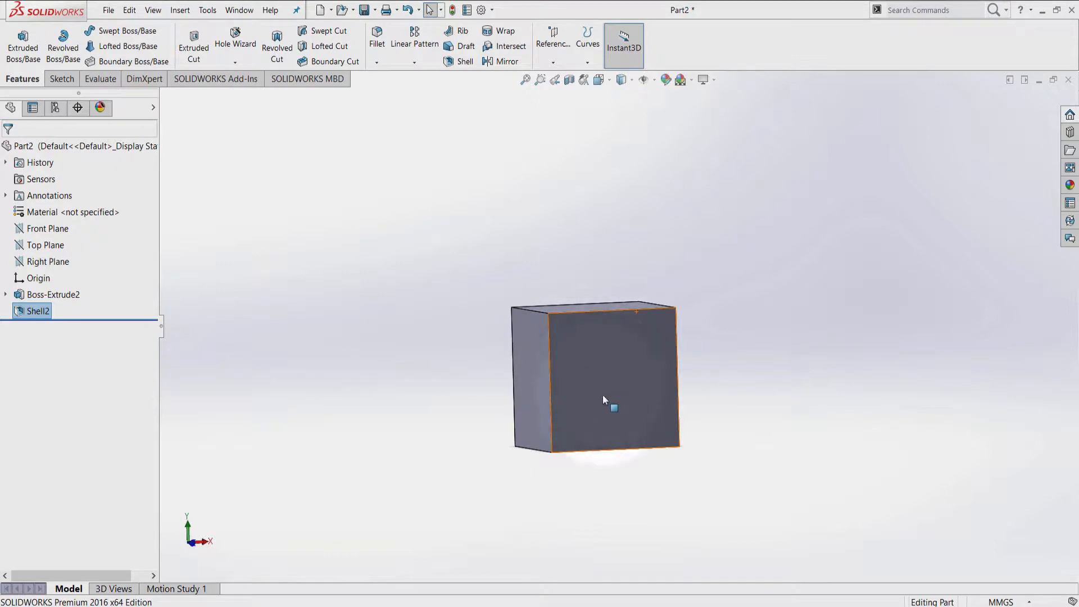
click(622, 79)
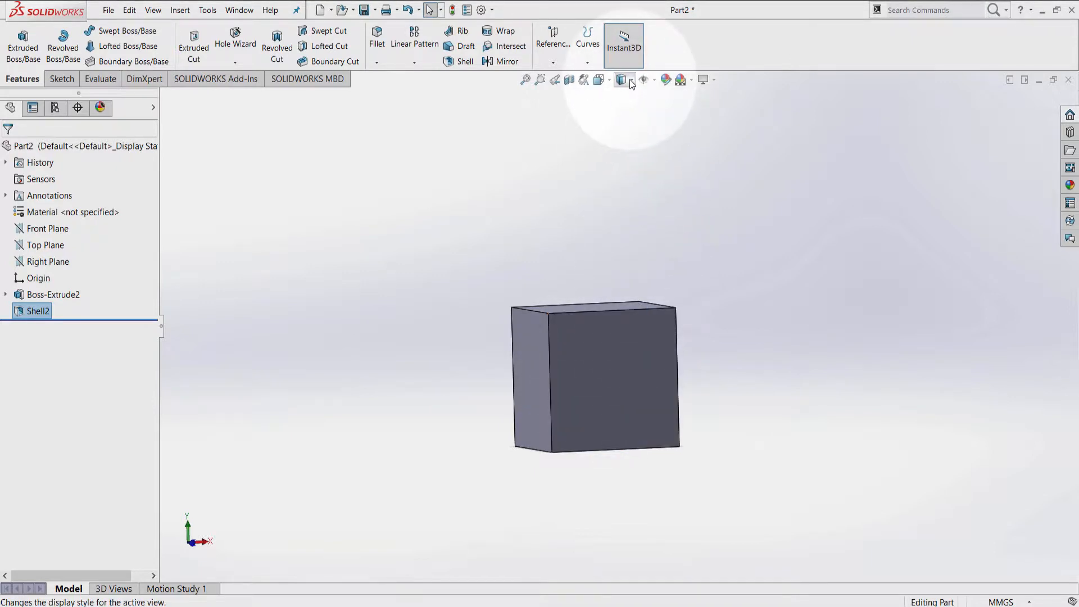
click(622, 80)
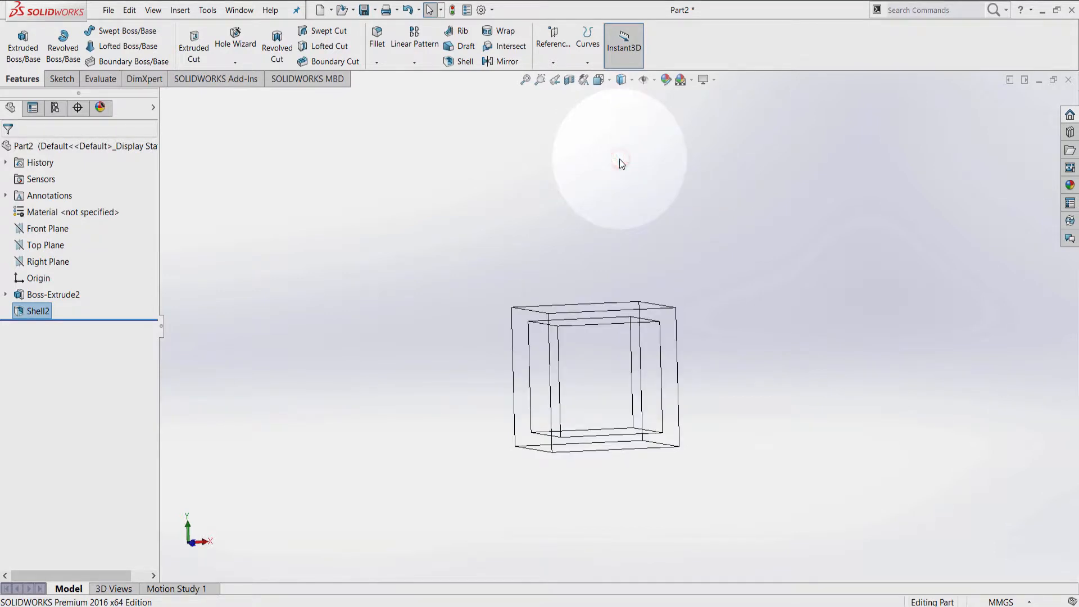
drag(619, 164, 633, 181)
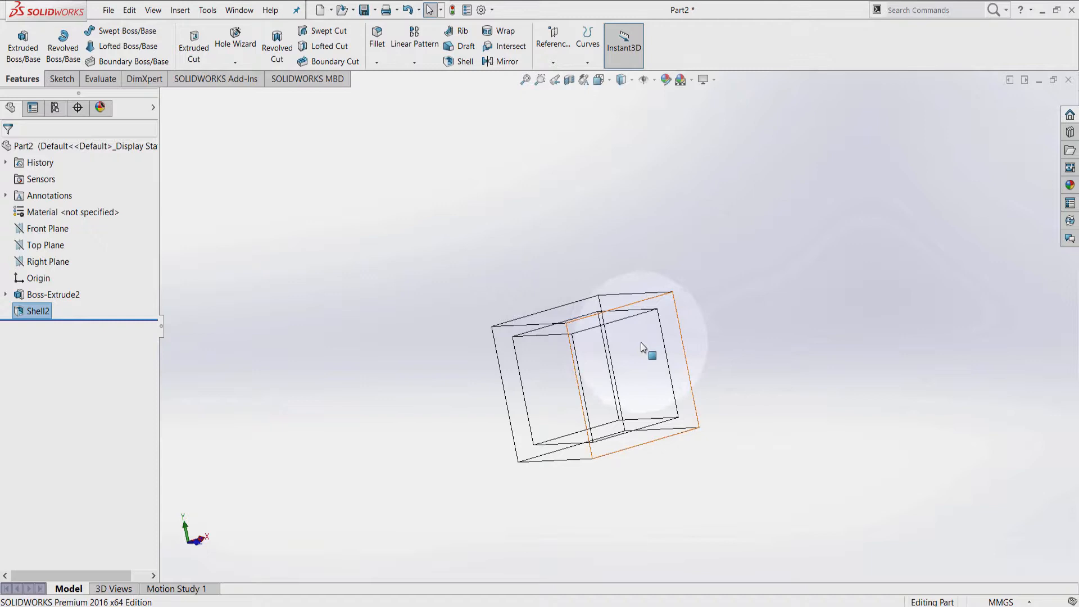
mouse_move(550, 369)
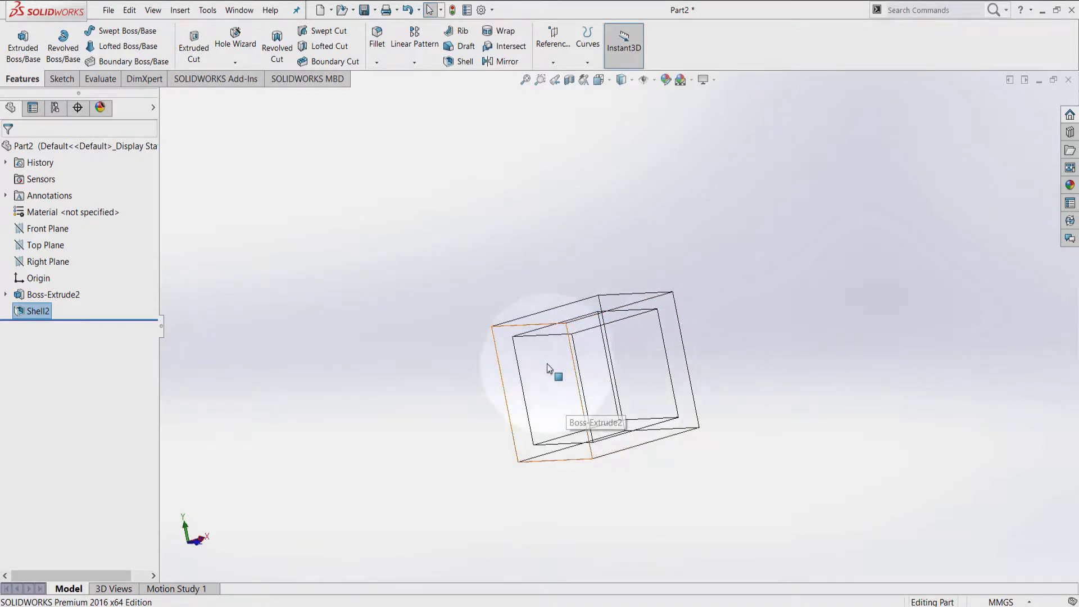
mouse_move(236, 370)
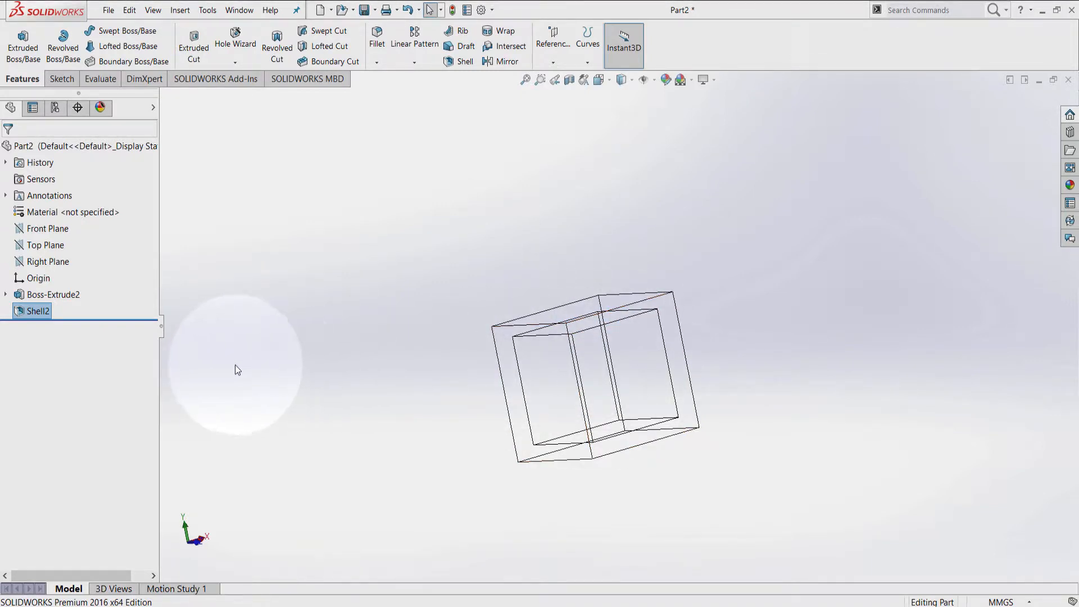
click(35, 312)
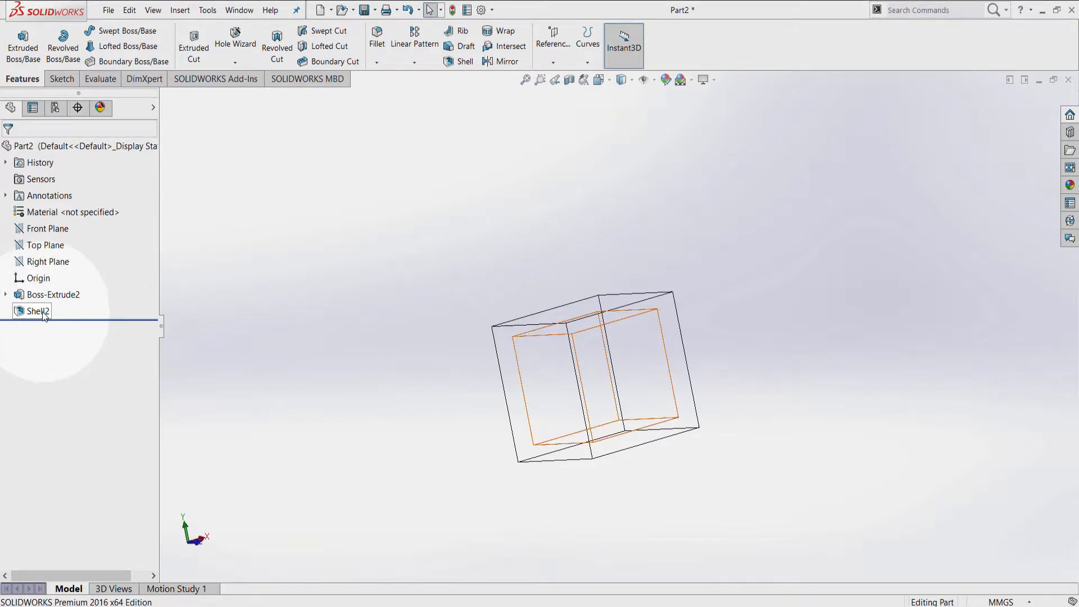
Step: Edit Shell2 to remove the cube's top face, leaving an open-topped box
click(38, 312)
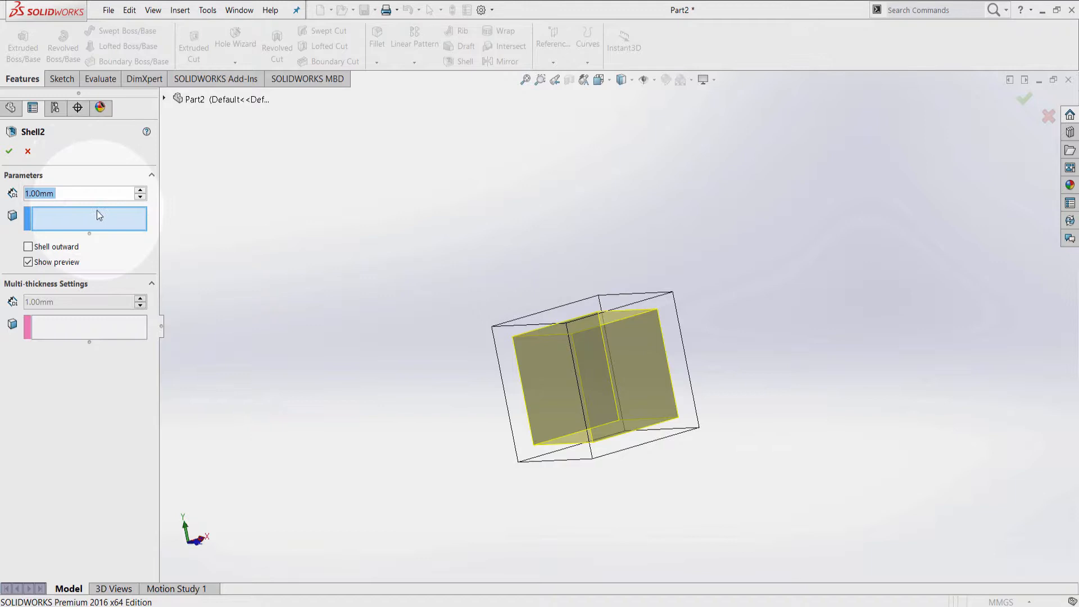
mouse_move(84, 219)
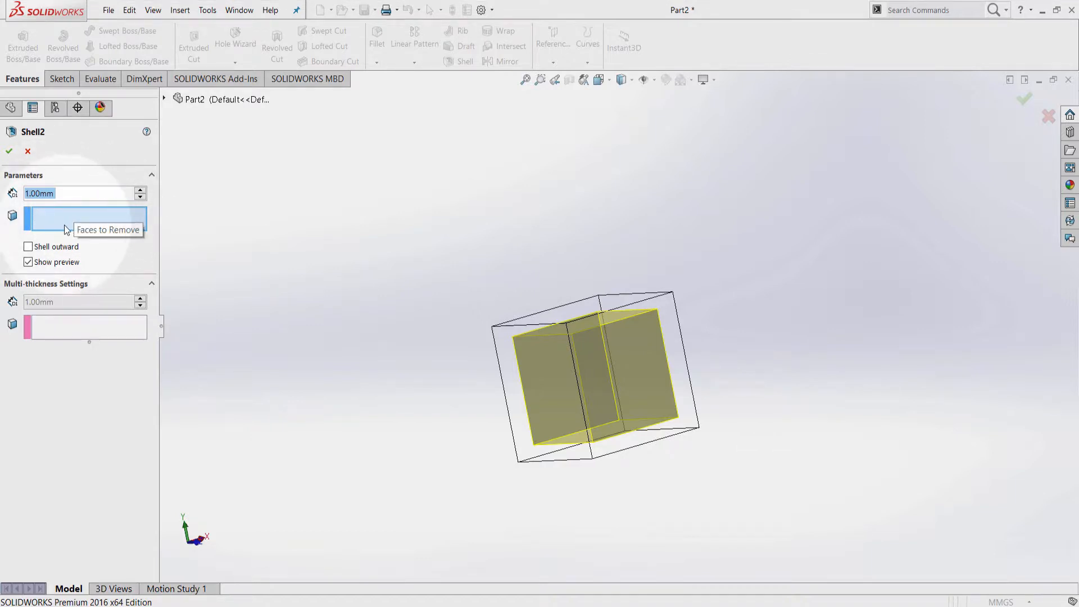
mouse_move(102, 217)
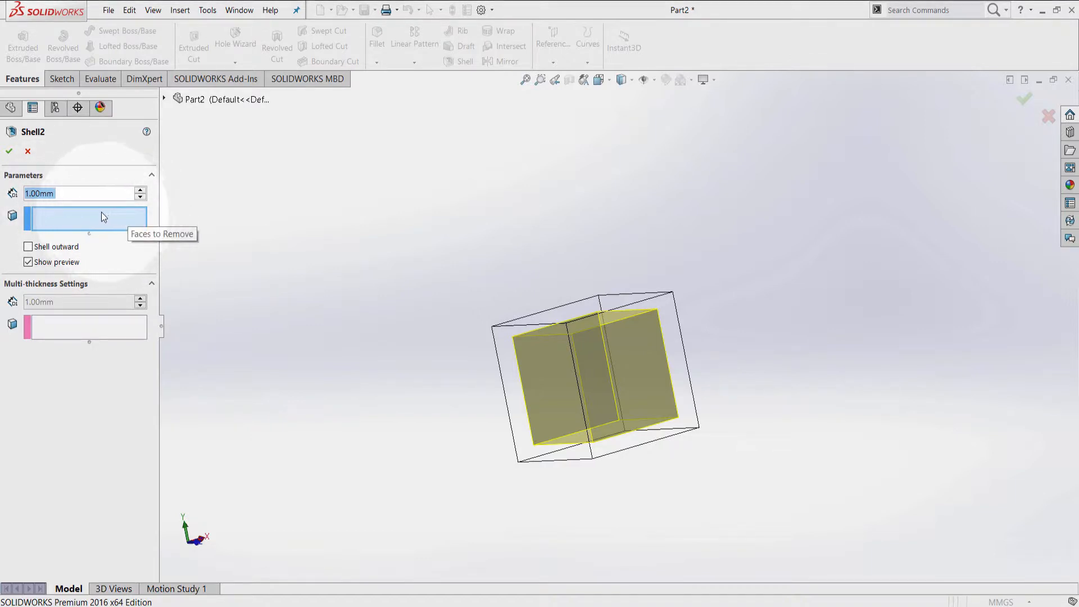
mouse_move(348, 260)
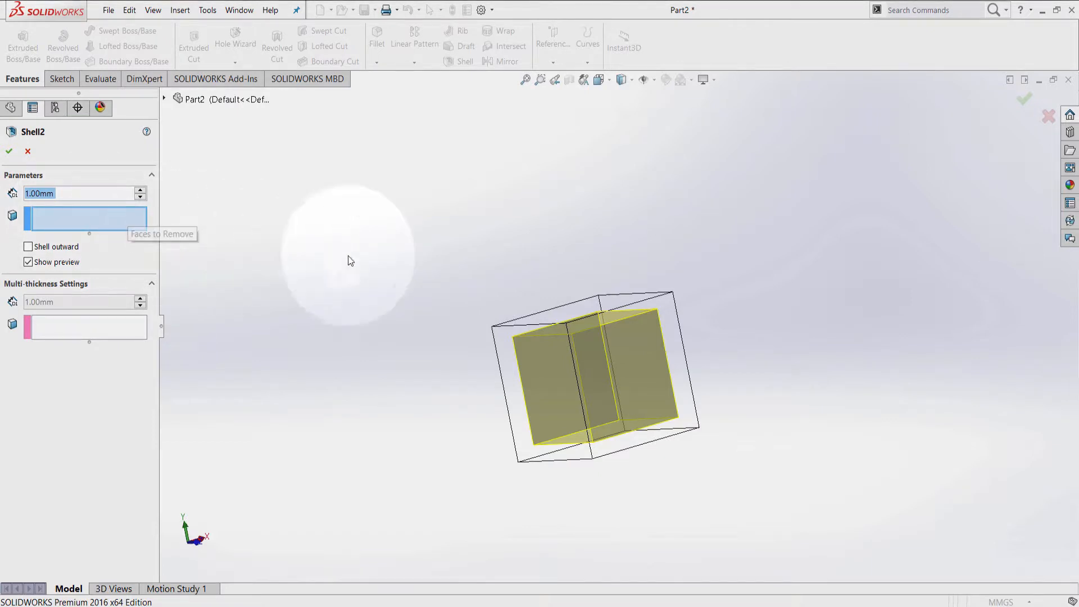
mouse_move(607, 511)
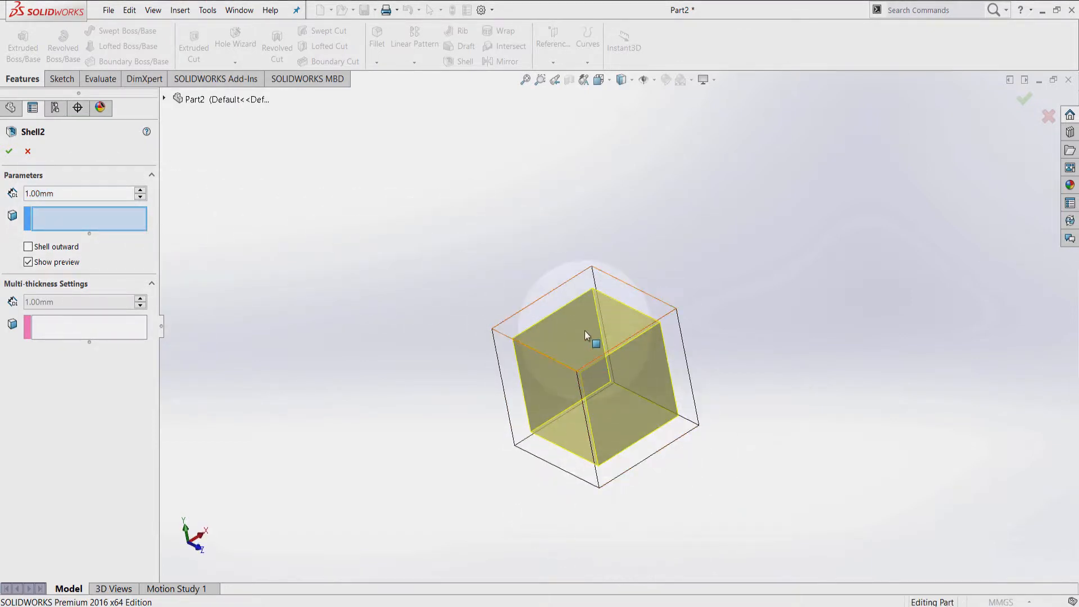
click(588, 305)
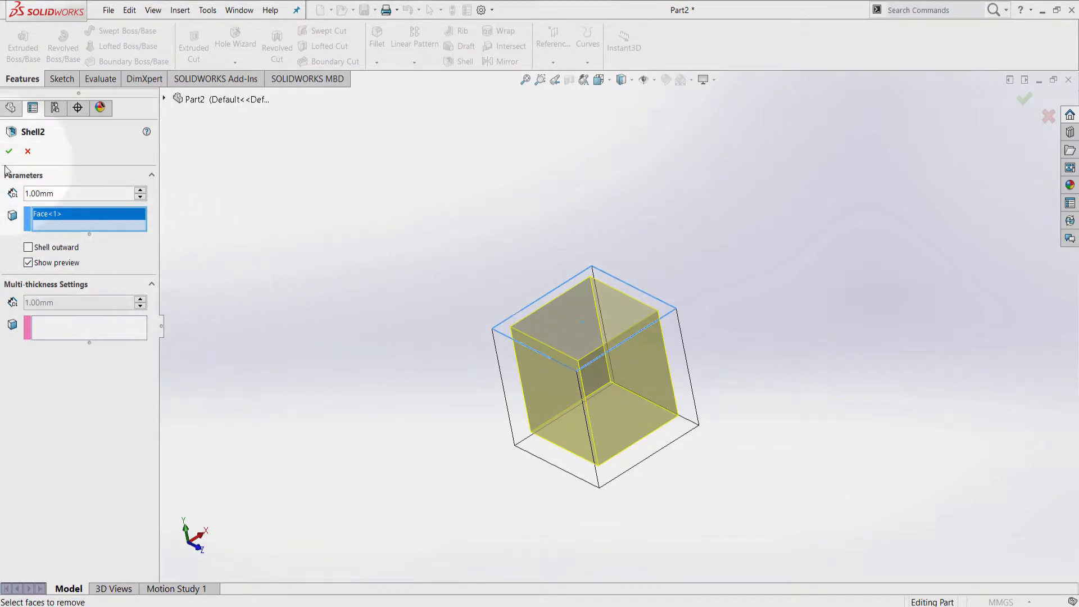
click(9, 150)
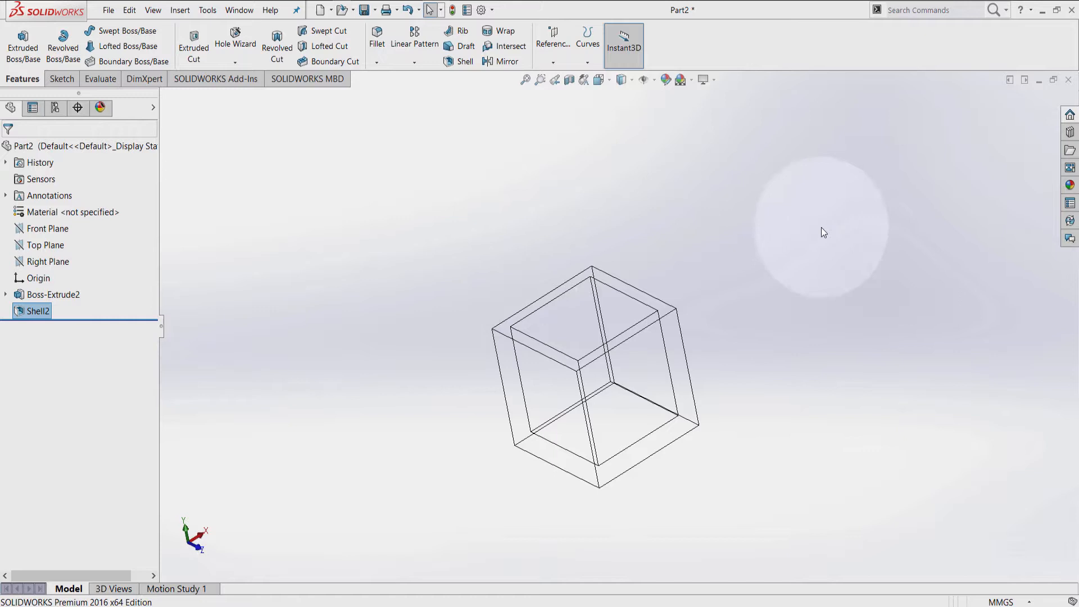
mouse_move(621, 79)
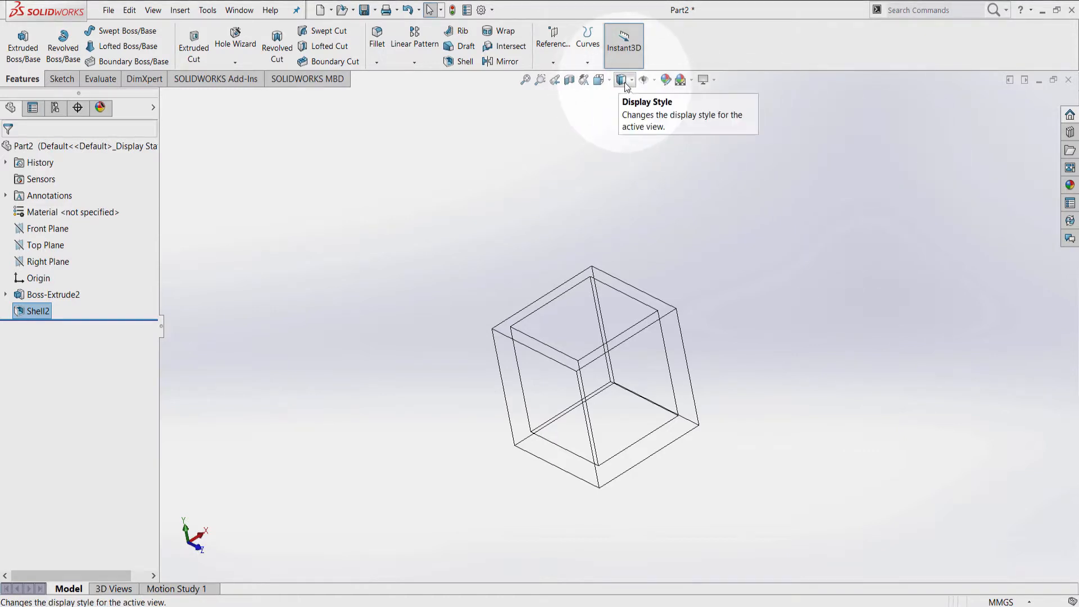
Step: Change the display style from wireframe back to shaded
click(631, 79)
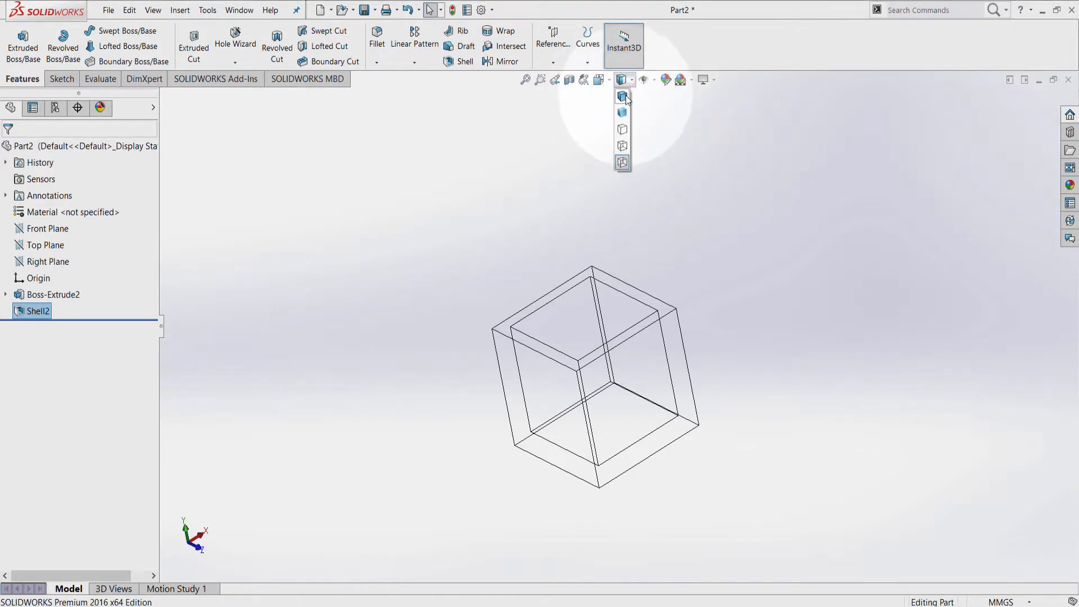
click(623, 97)
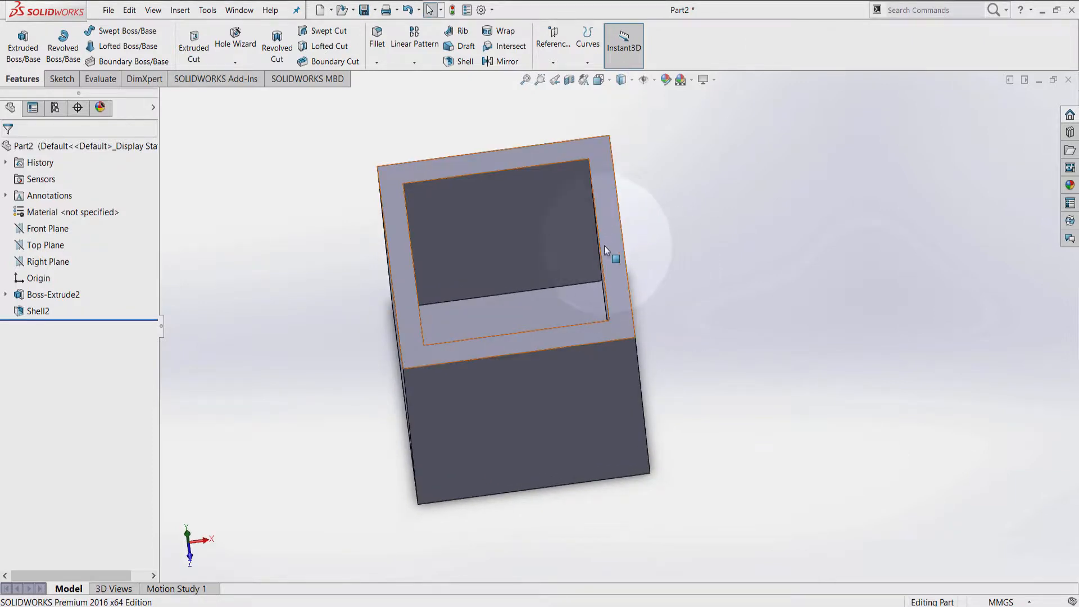
mouse_move(596, 241)
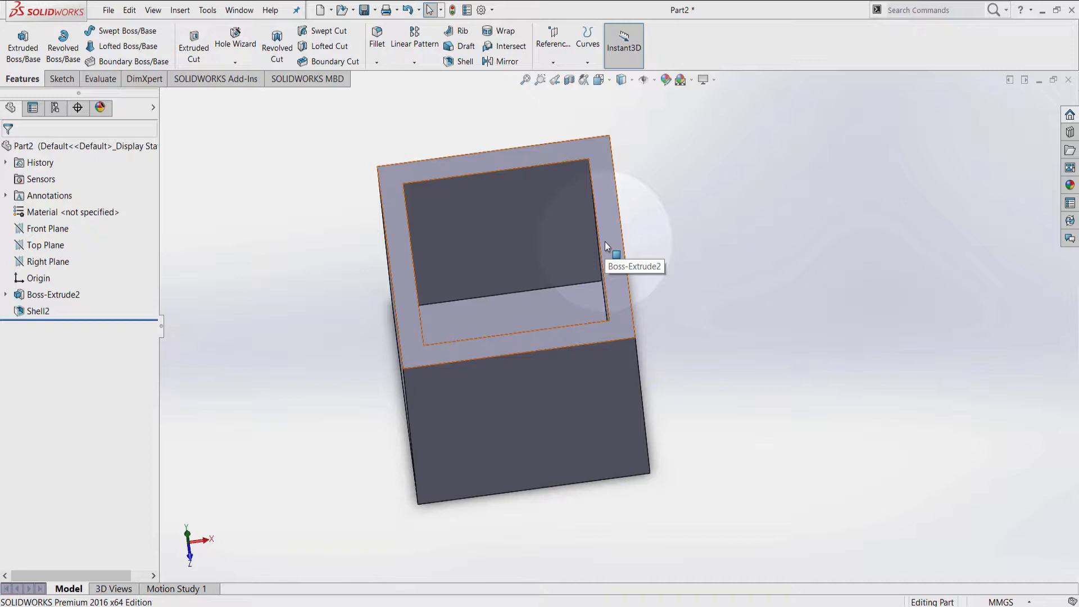
mouse_move(649, 240)
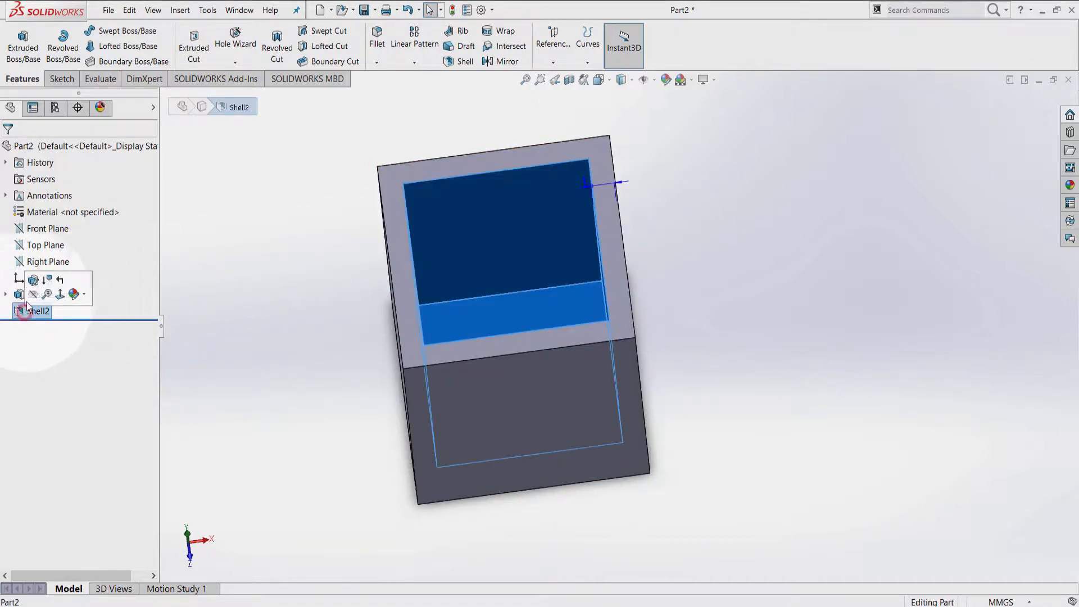
Step: Edit Shell2 so its 1 mm walls grow outward from the cube
double_click(39, 312)
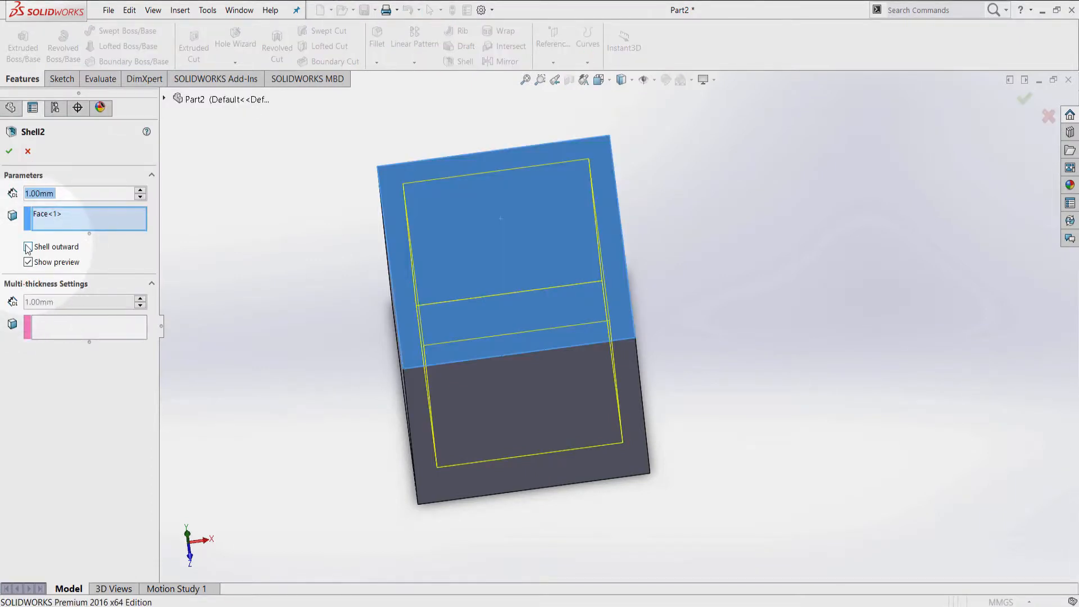
click(27, 246)
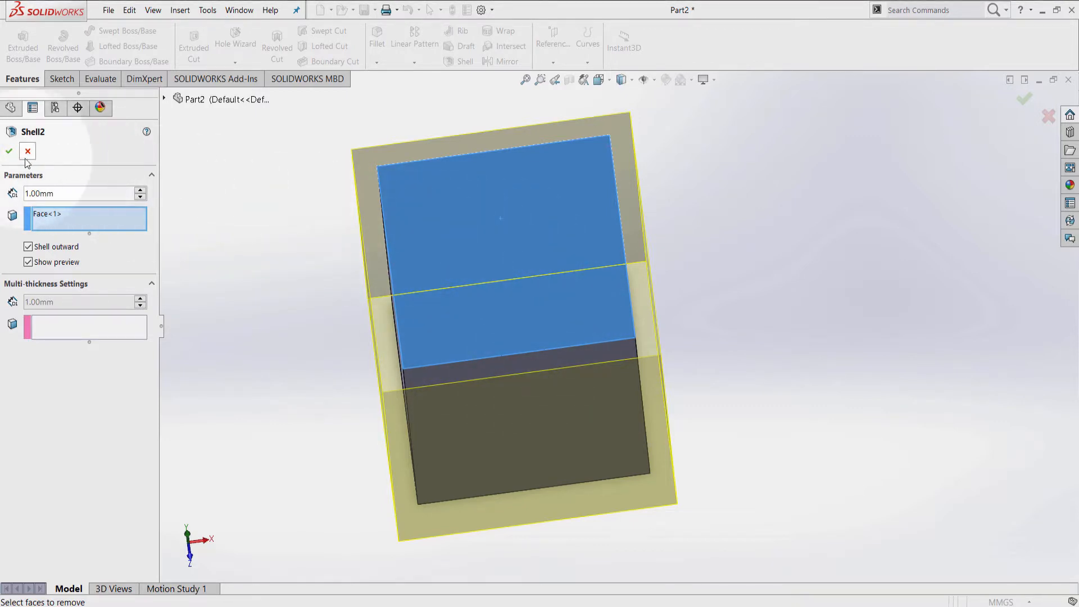
click(9, 150)
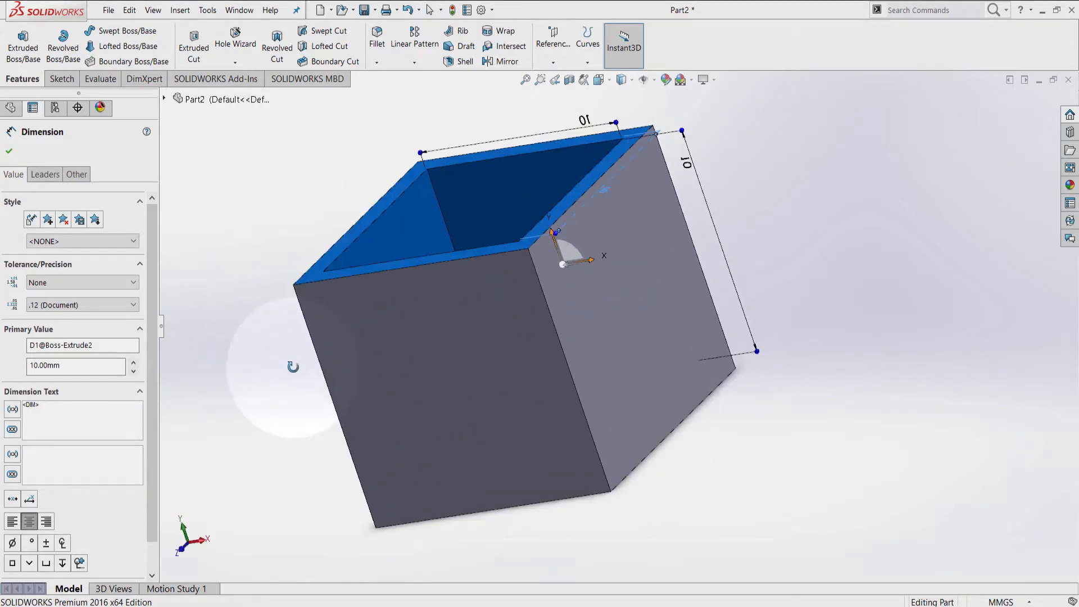
Step: Dismiss the displayed dimensions and reopen Shell2 for editing
click(9, 152)
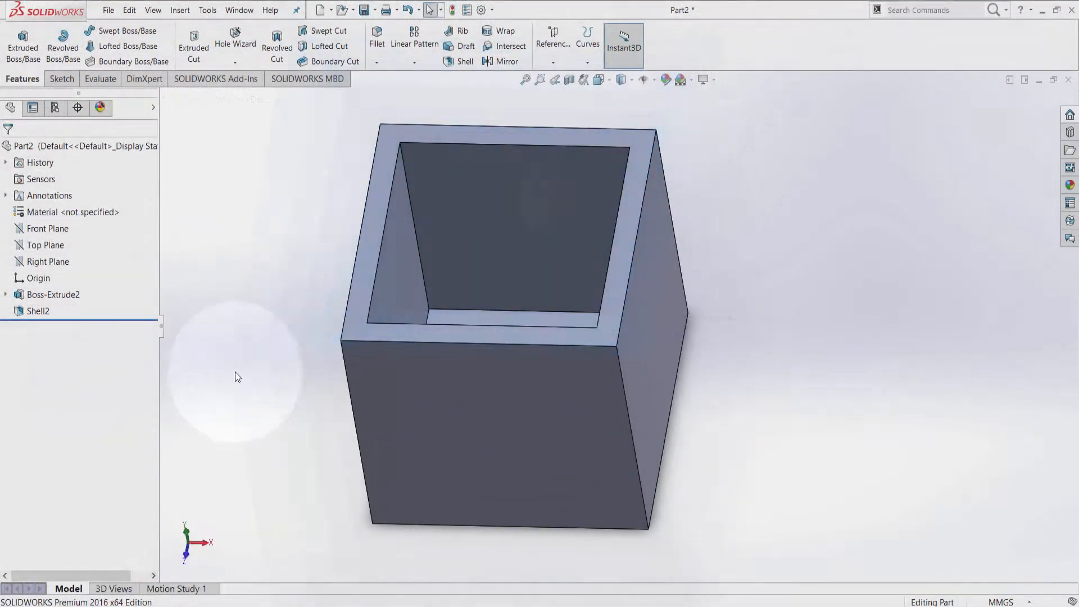
click(39, 312)
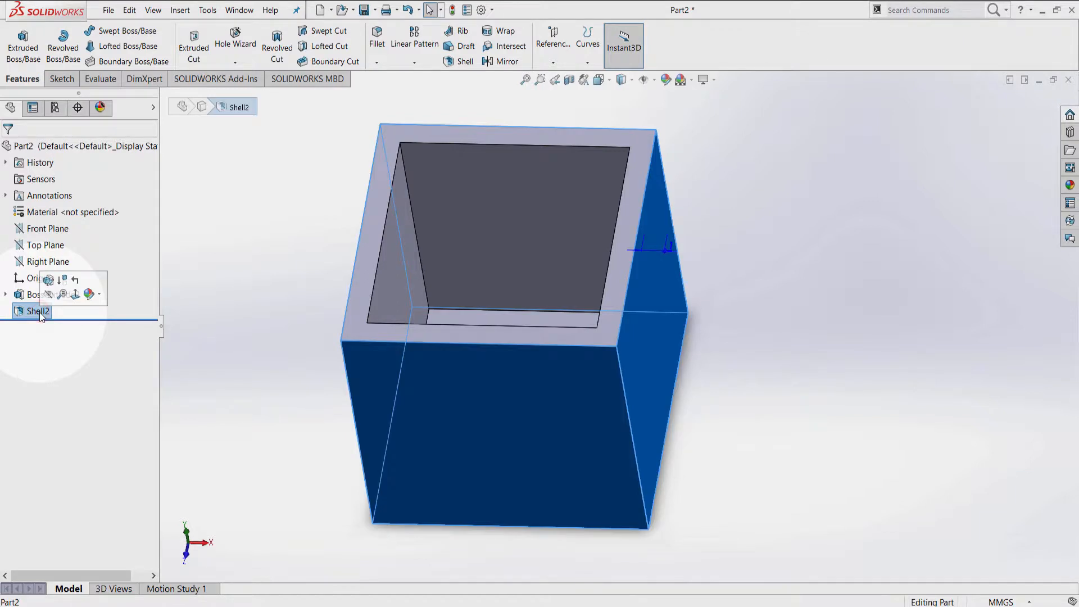
double_click(36, 311)
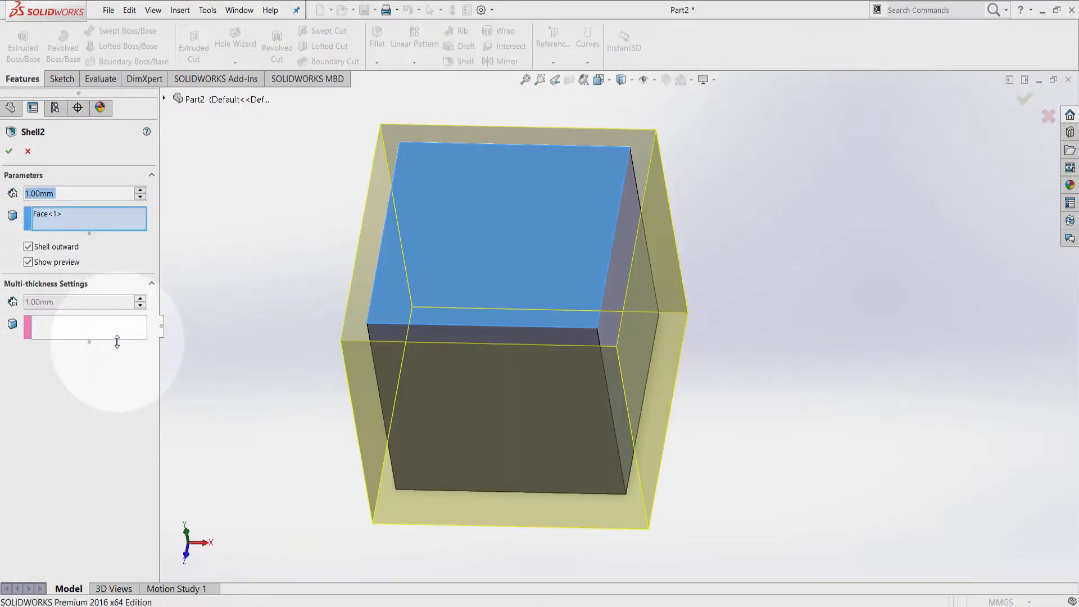
mouse_move(51, 158)
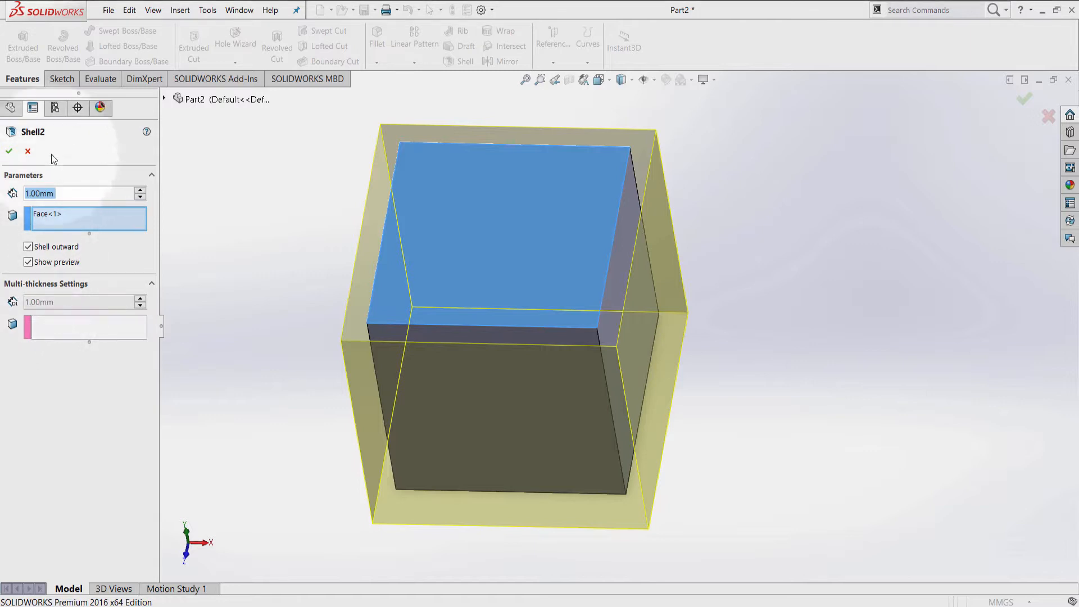
mouse_move(12, 290)
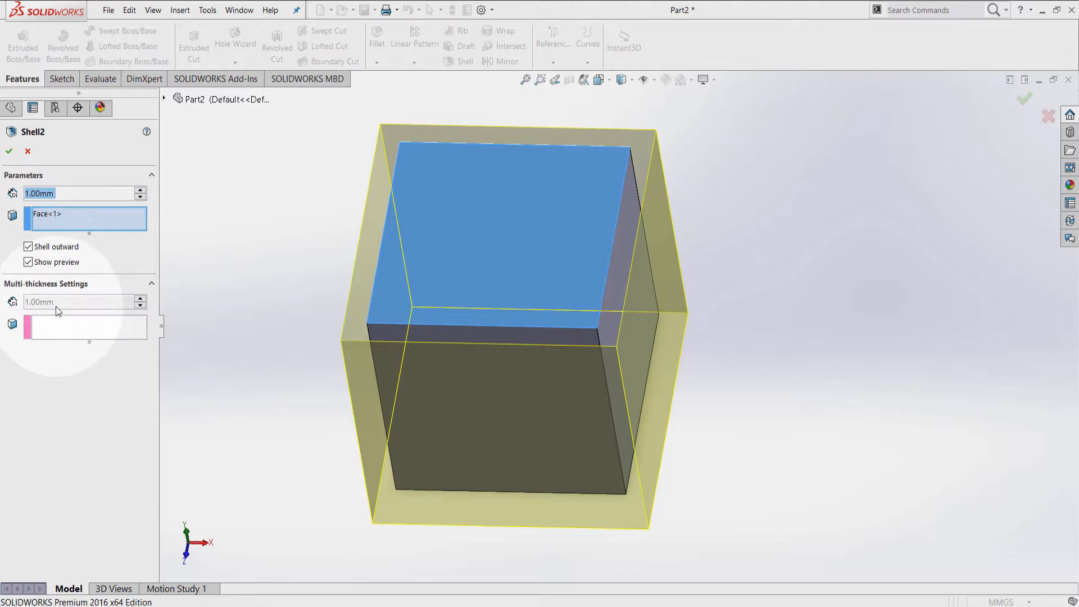
mouse_move(54, 329)
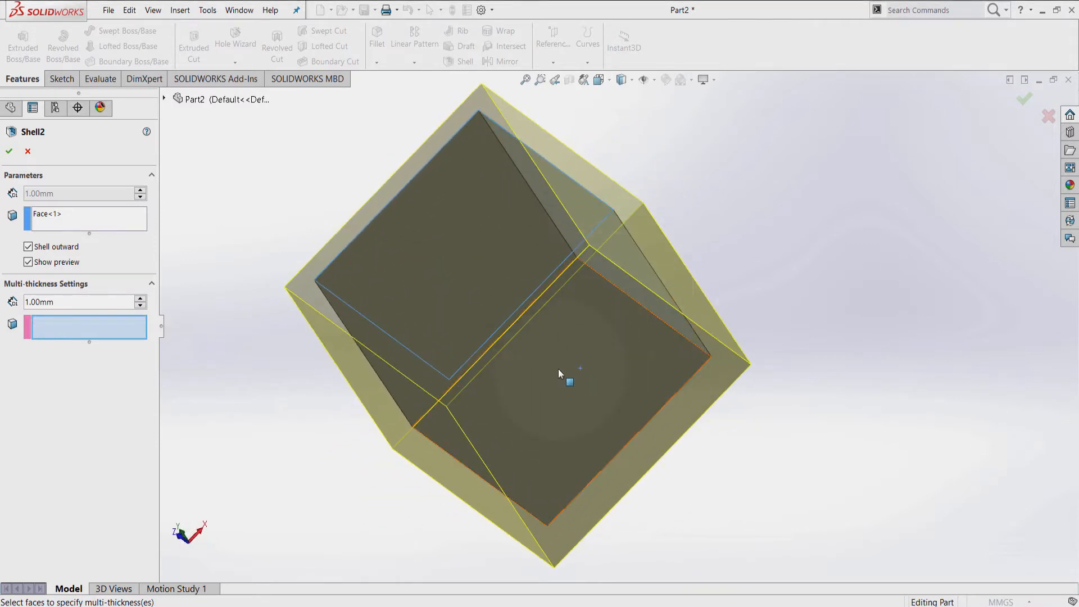
Step: Add the bottom face to Multi-thickness Faces and view the cube straight-on
click(580, 386)
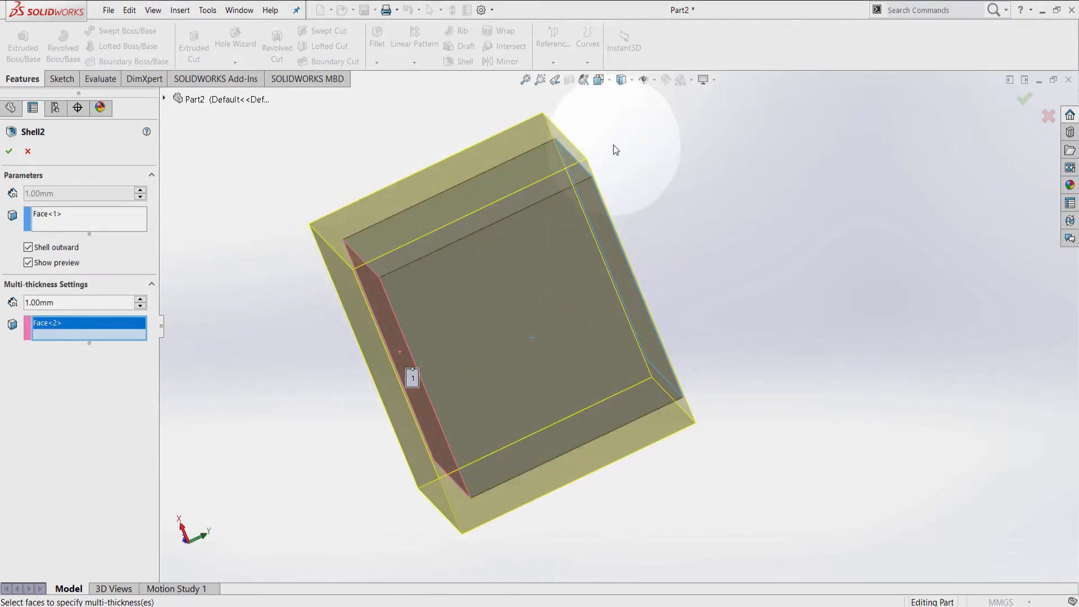
mouse_move(600, 79)
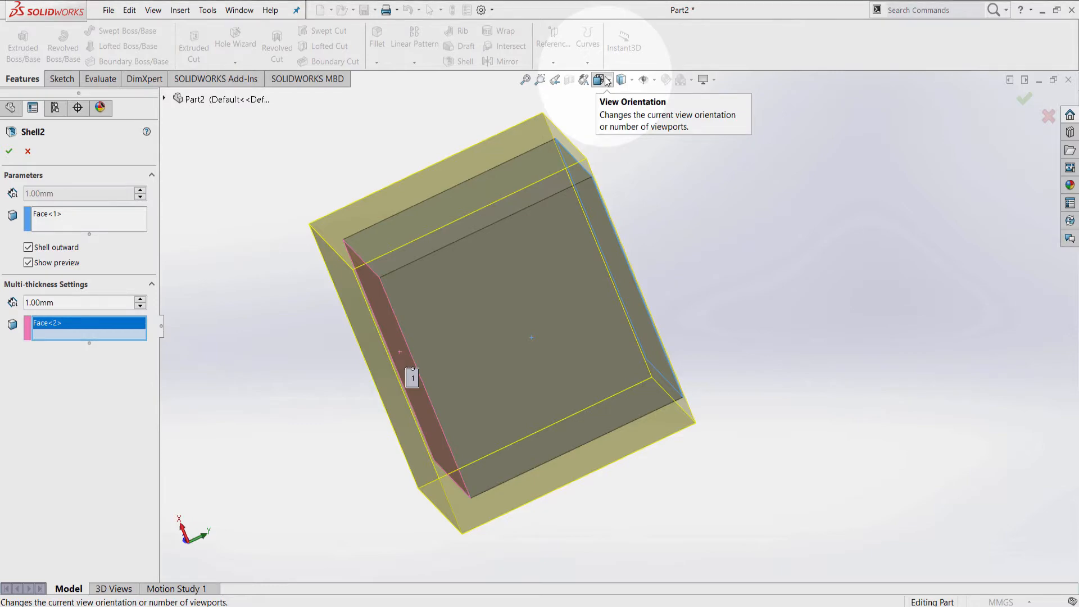
click(599, 80)
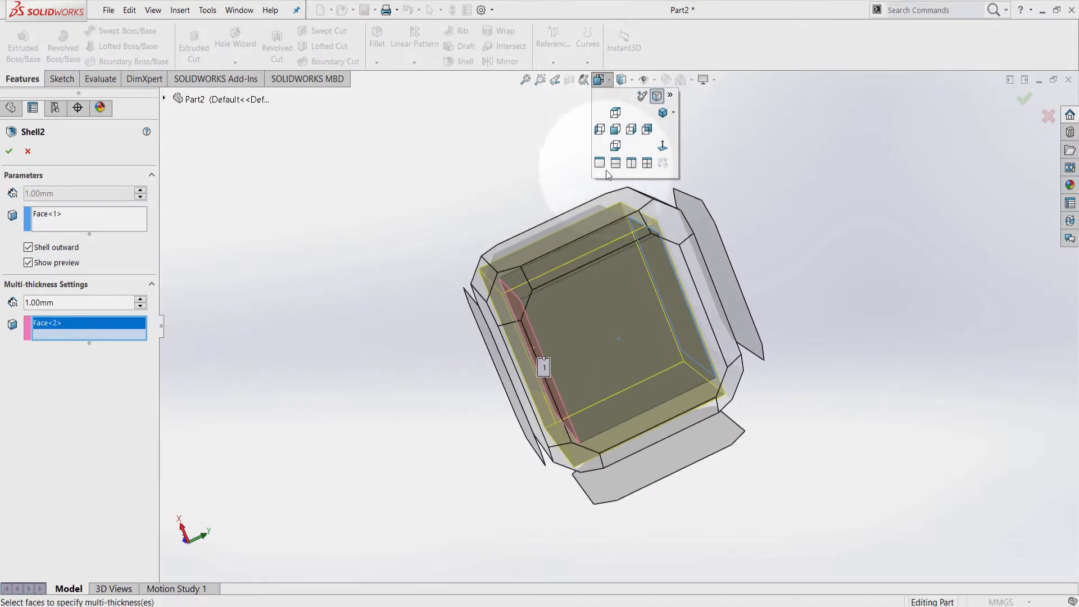
click(615, 112)
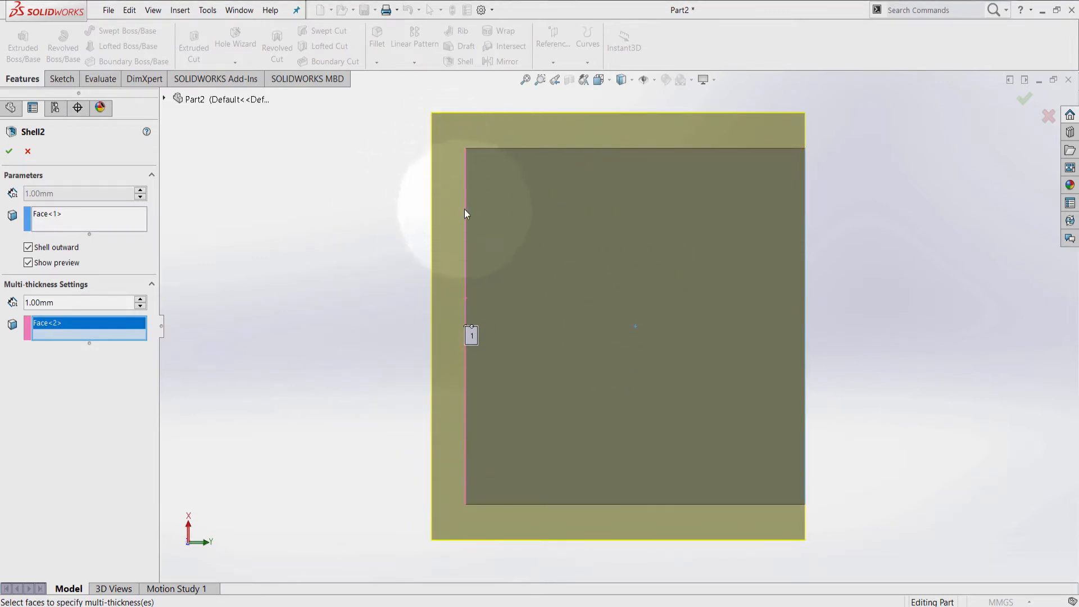
mouse_move(310, 398)
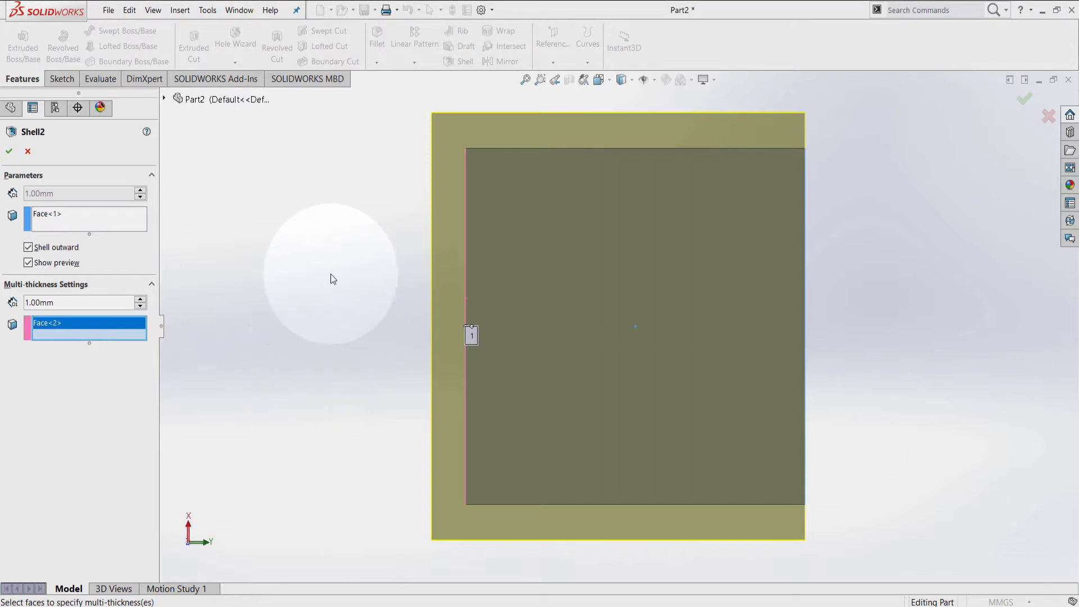
mouse_move(364, 242)
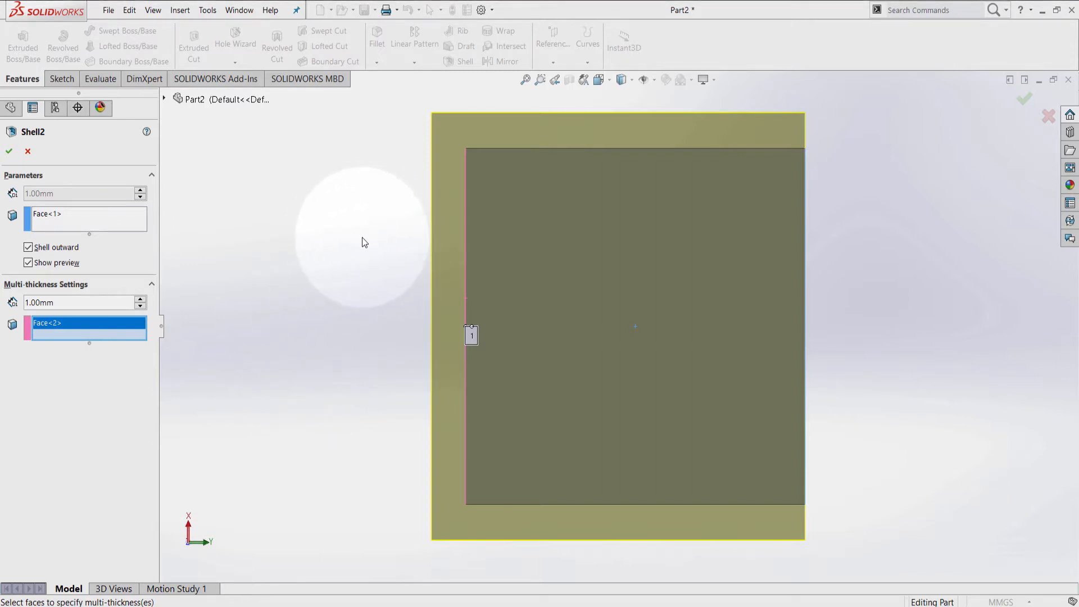
mouse_move(384, 239)
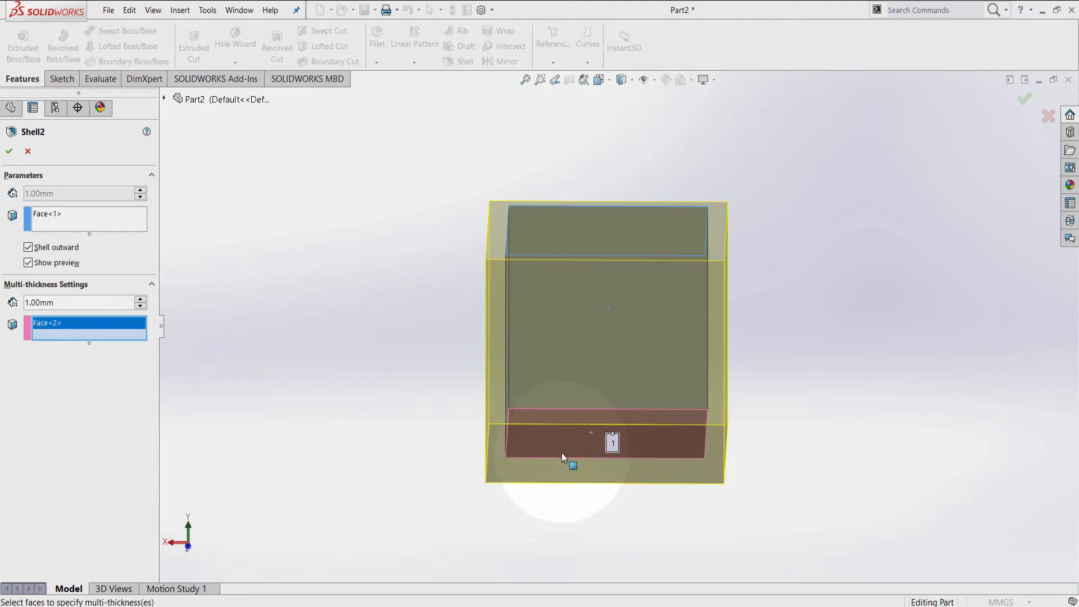
mouse_move(223, 401)
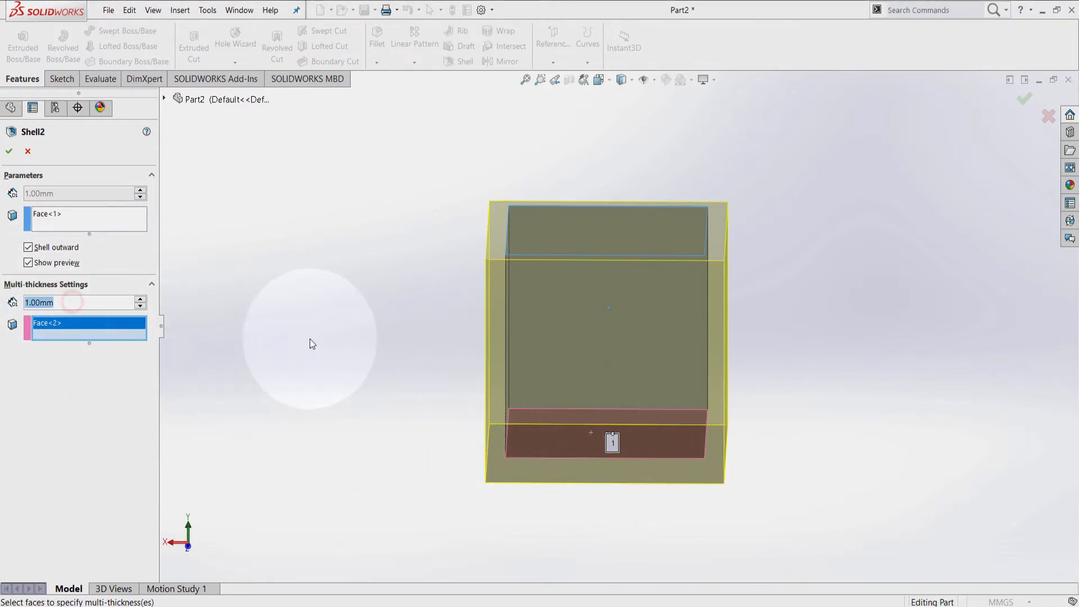
Step: Set the bottom face's thickness to 5 mm and confirm Shell2
text(5.00mm)
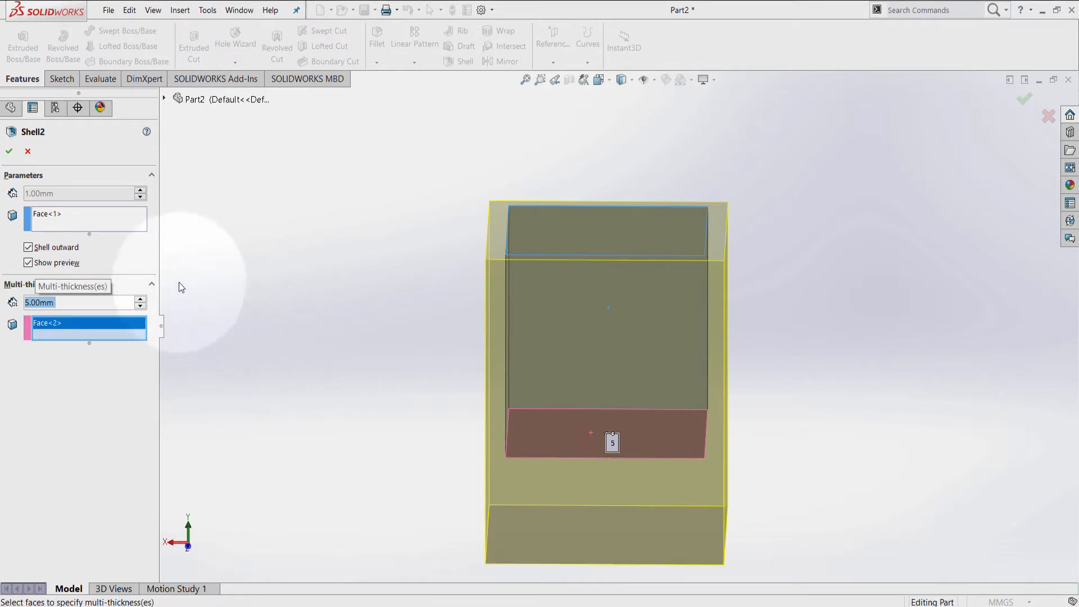
click(9, 151)
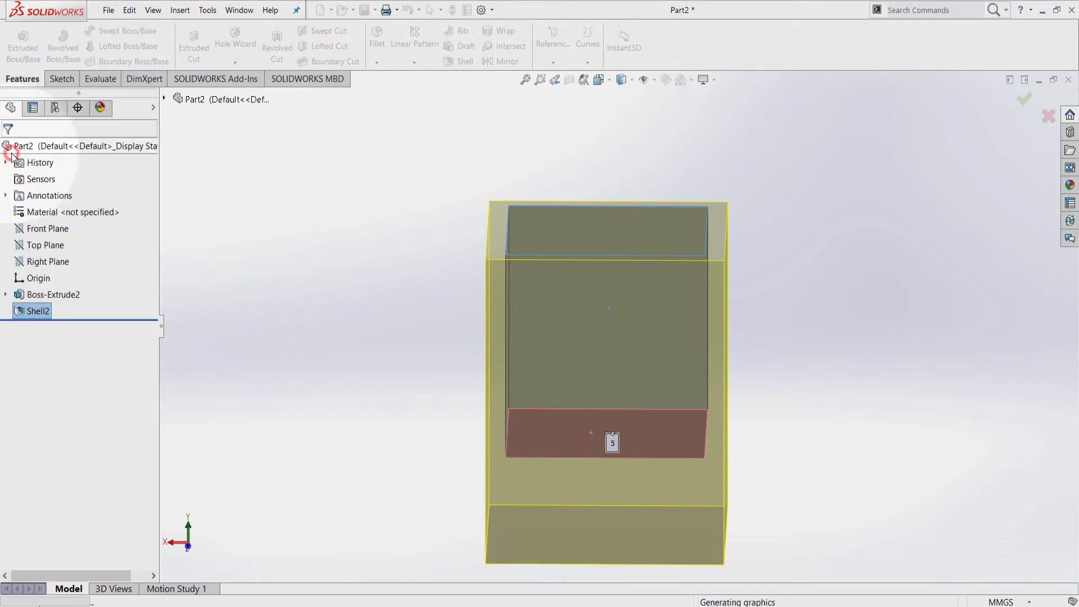
click(1026, 99)
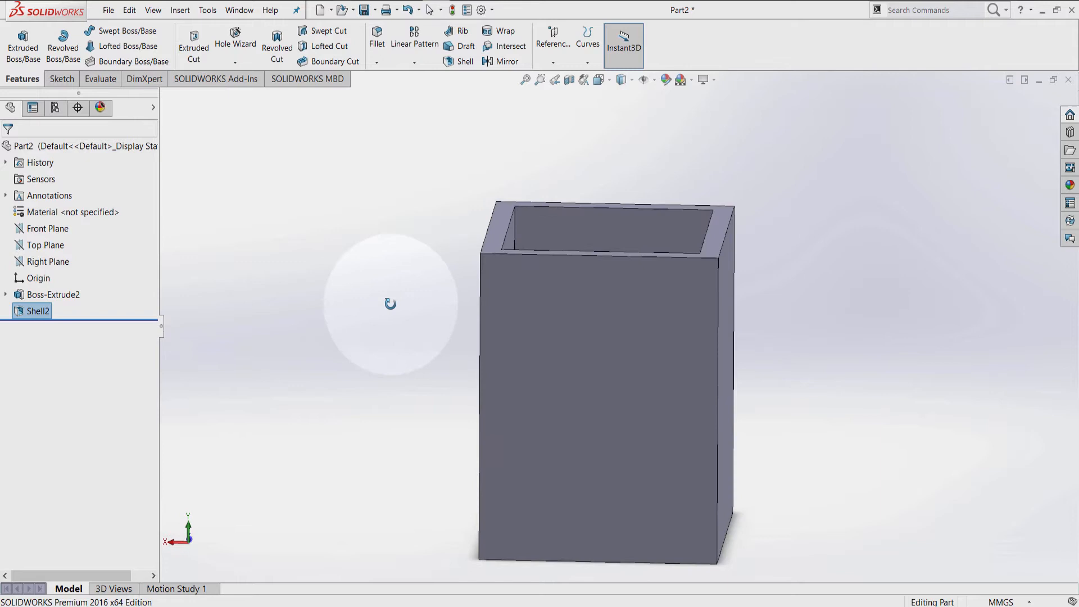
Step: Orbit into the open top and switch the display to Wireframe to reveal the 5 mm base
drag(390, 304, 405, 348)
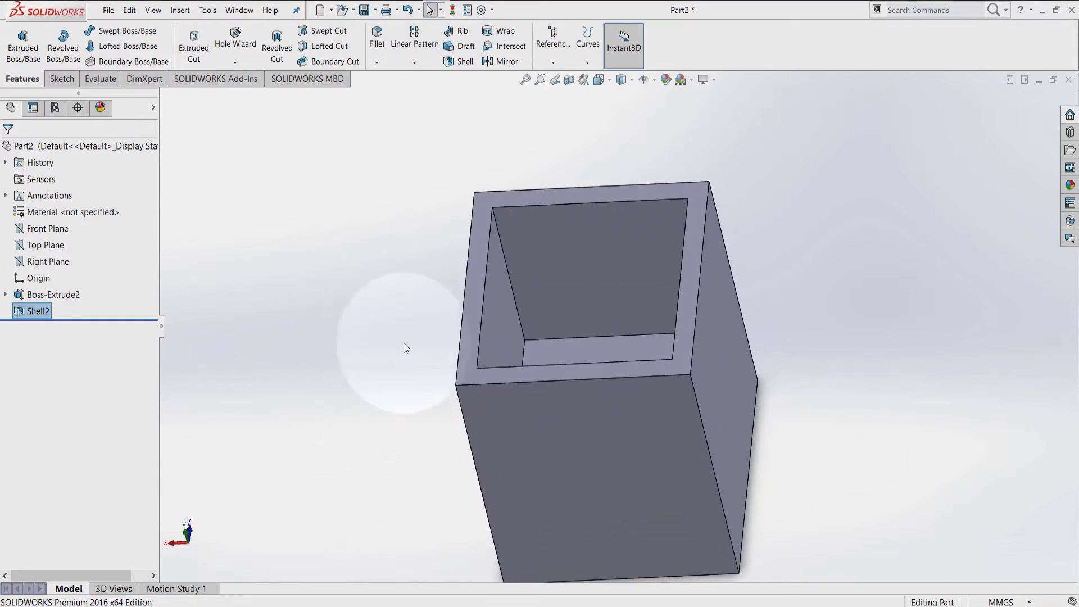
mouse_move(621, 80)
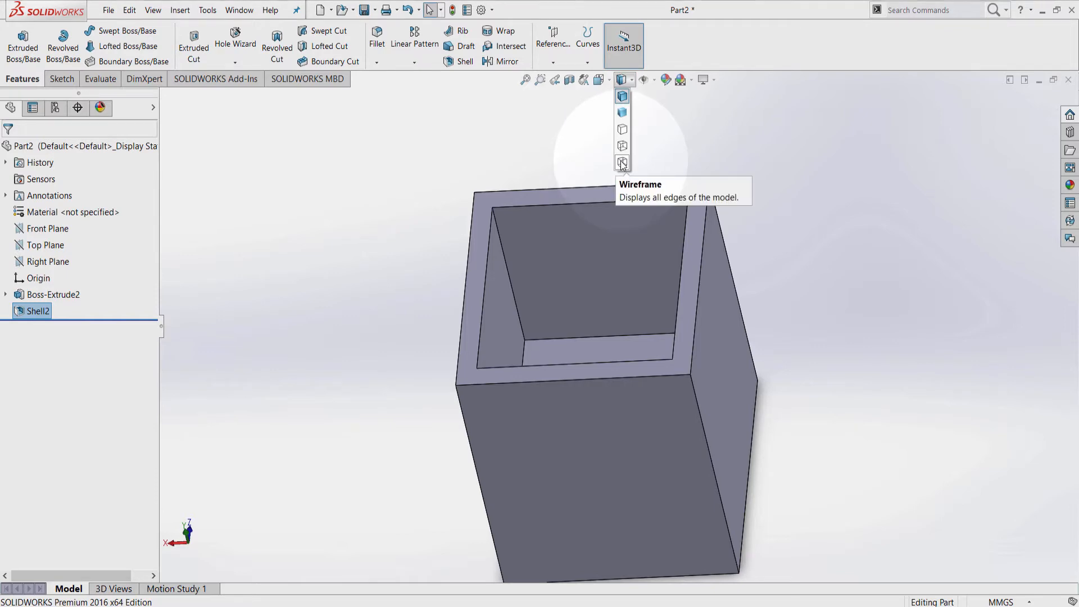
click(622, 161)
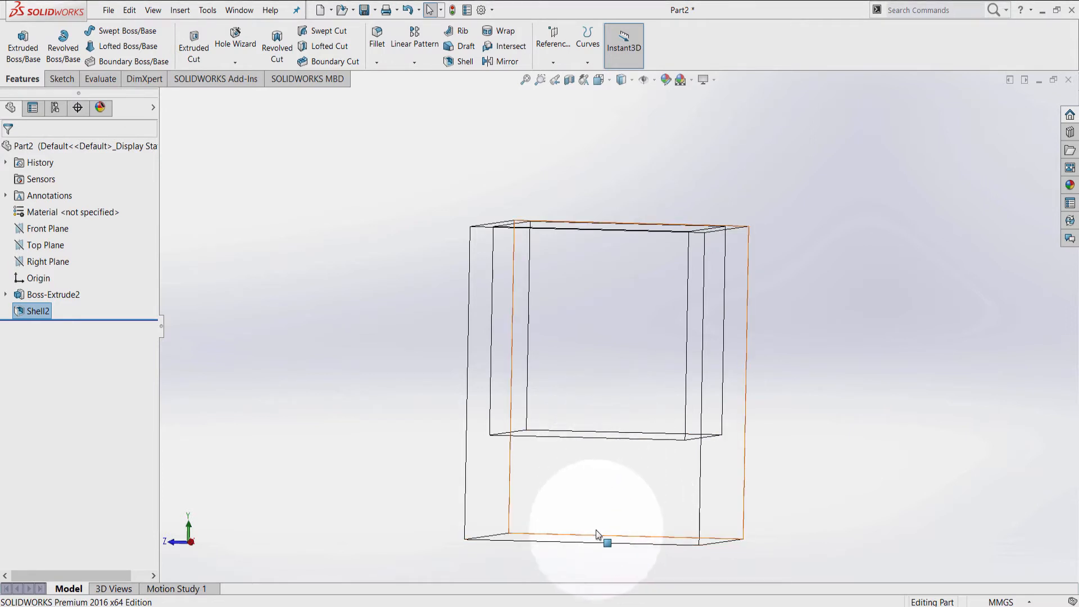
mouse_move(596, 538)
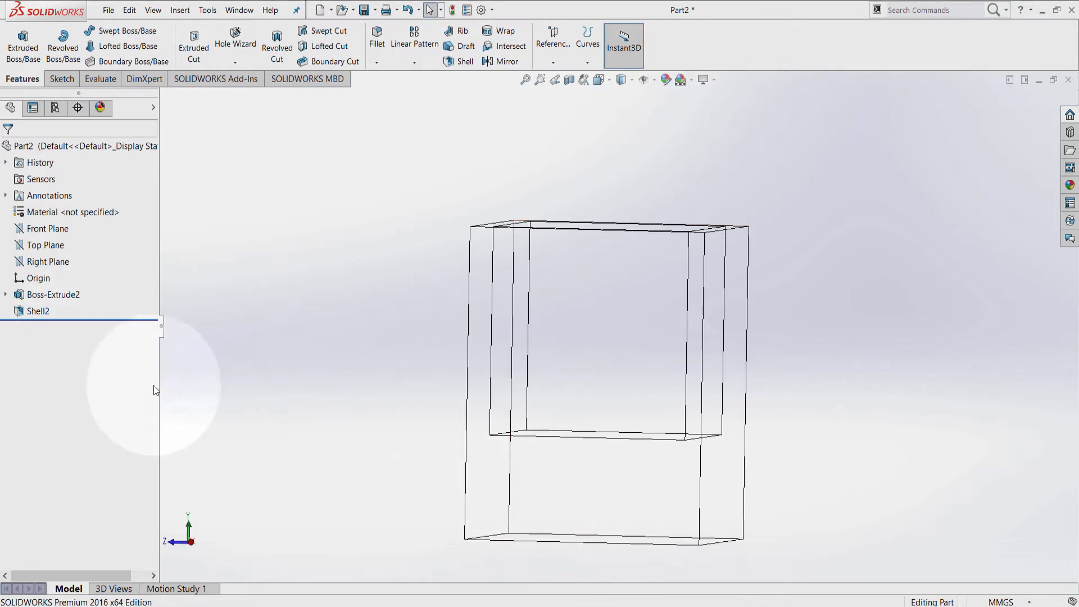
mouse_move(585, 538)
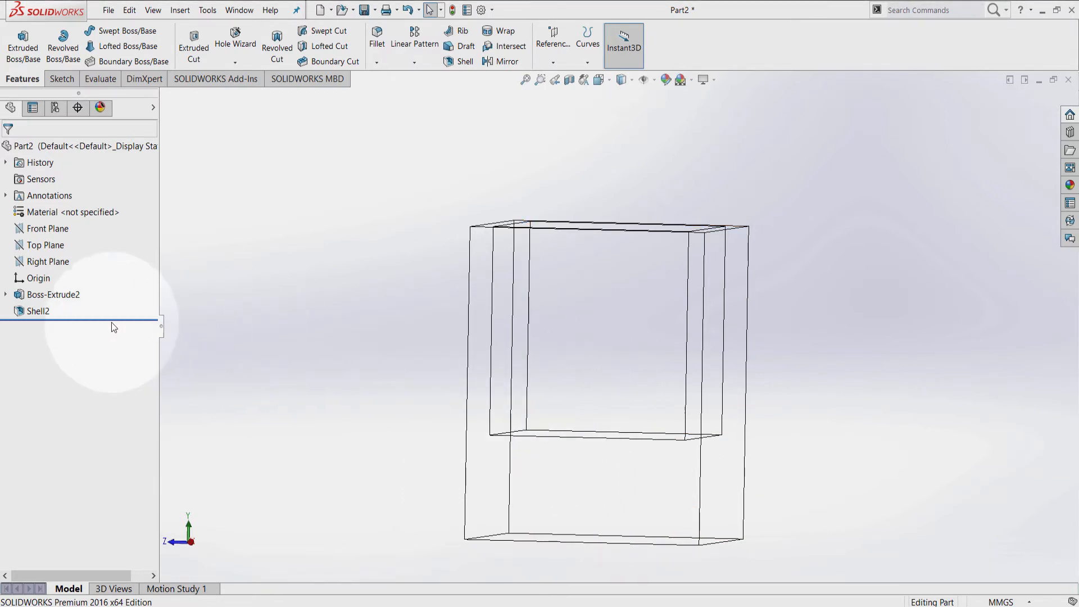
Step: Edit Shell2 to untick Shell outward, confirm, and show the box Shaded With Edges
click(37, 312)
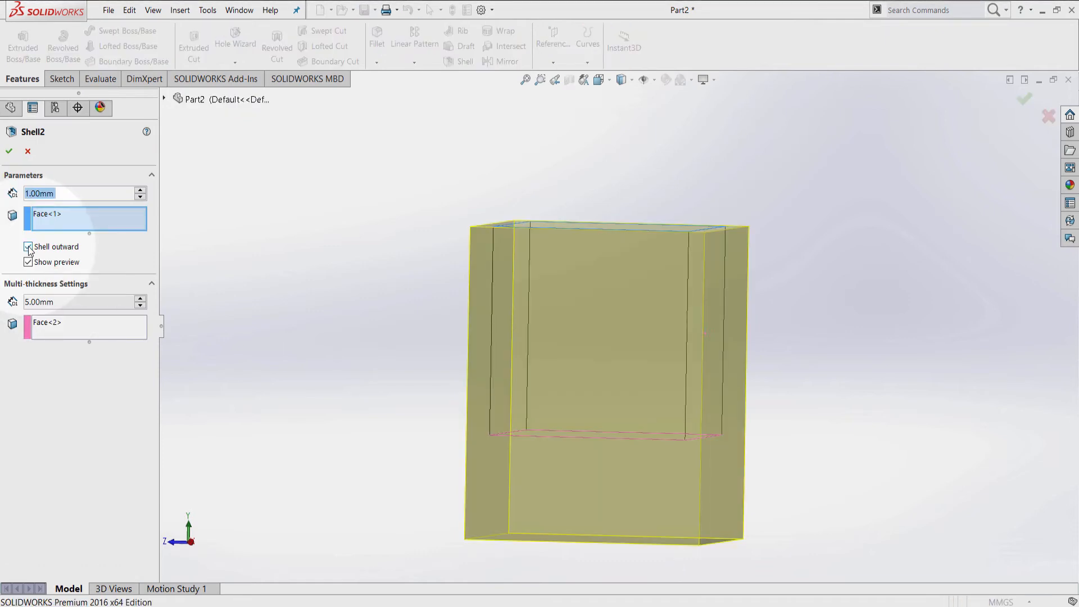
click(29, 246)
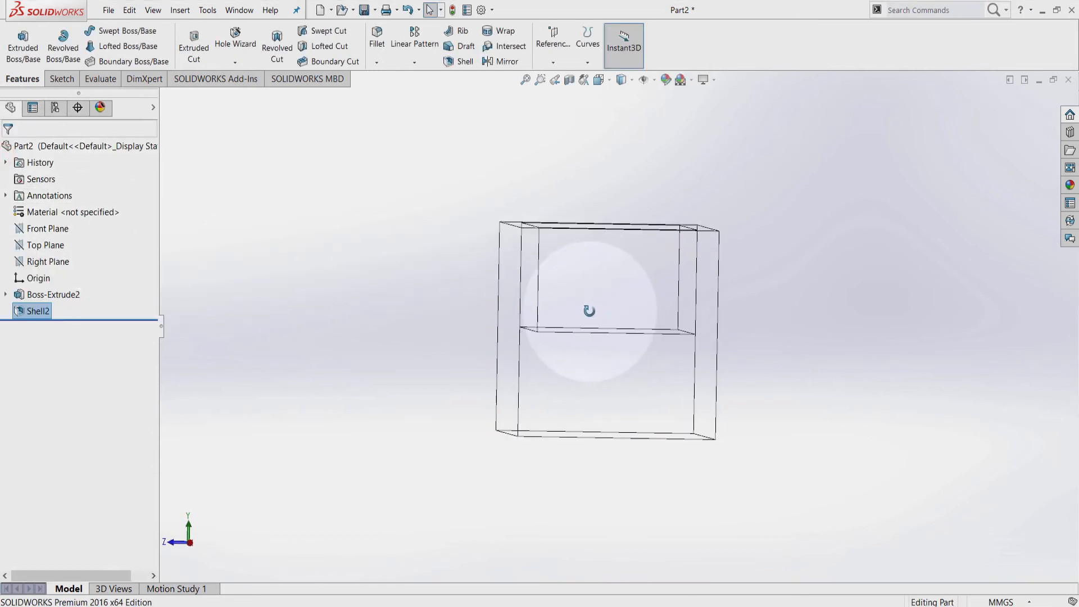
click(519, 266)
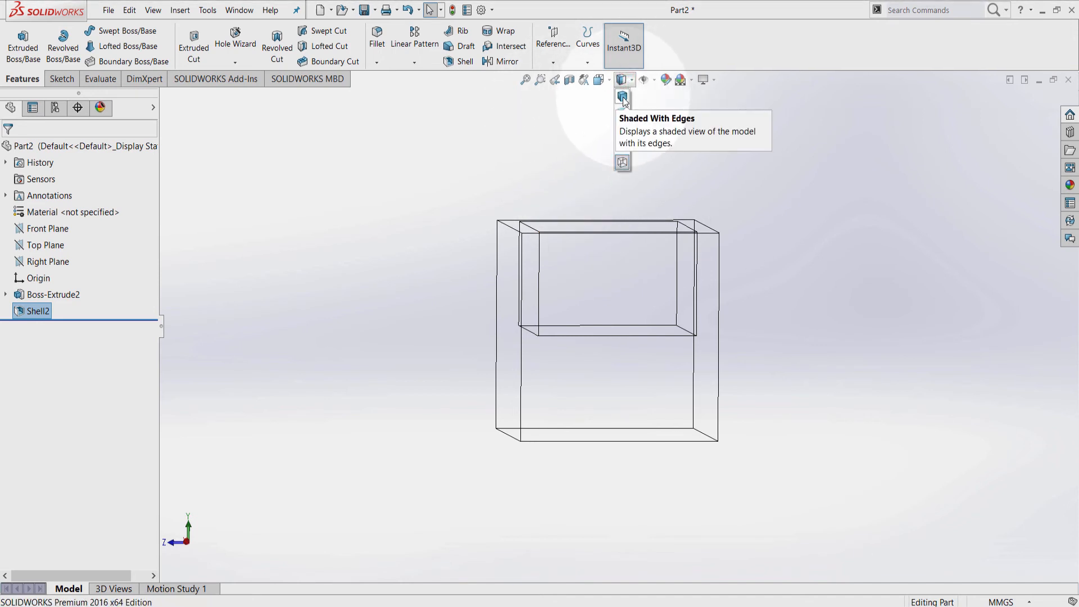
click(622, 96)
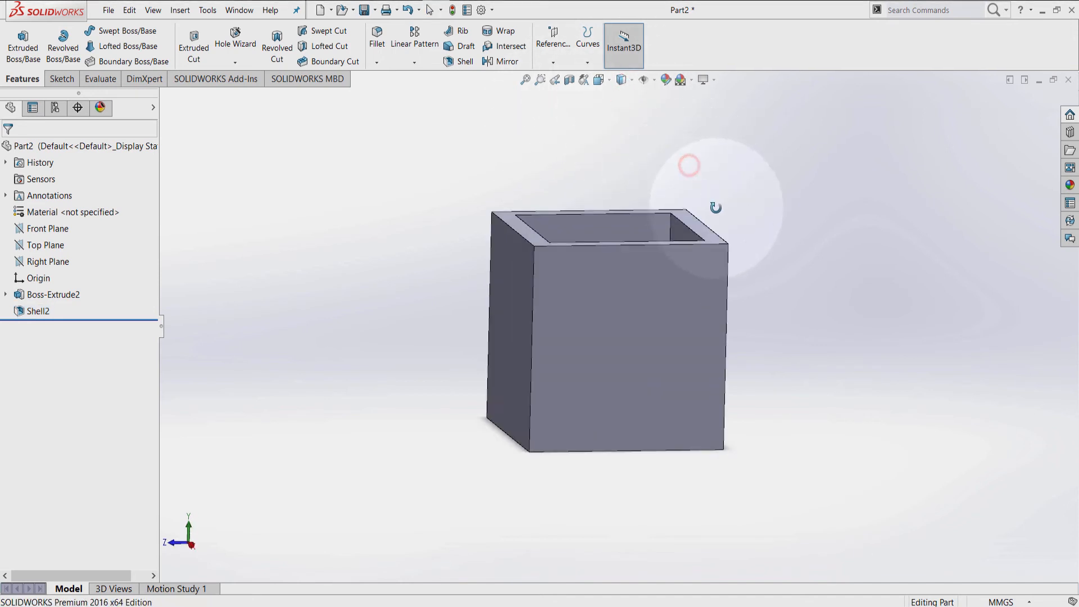